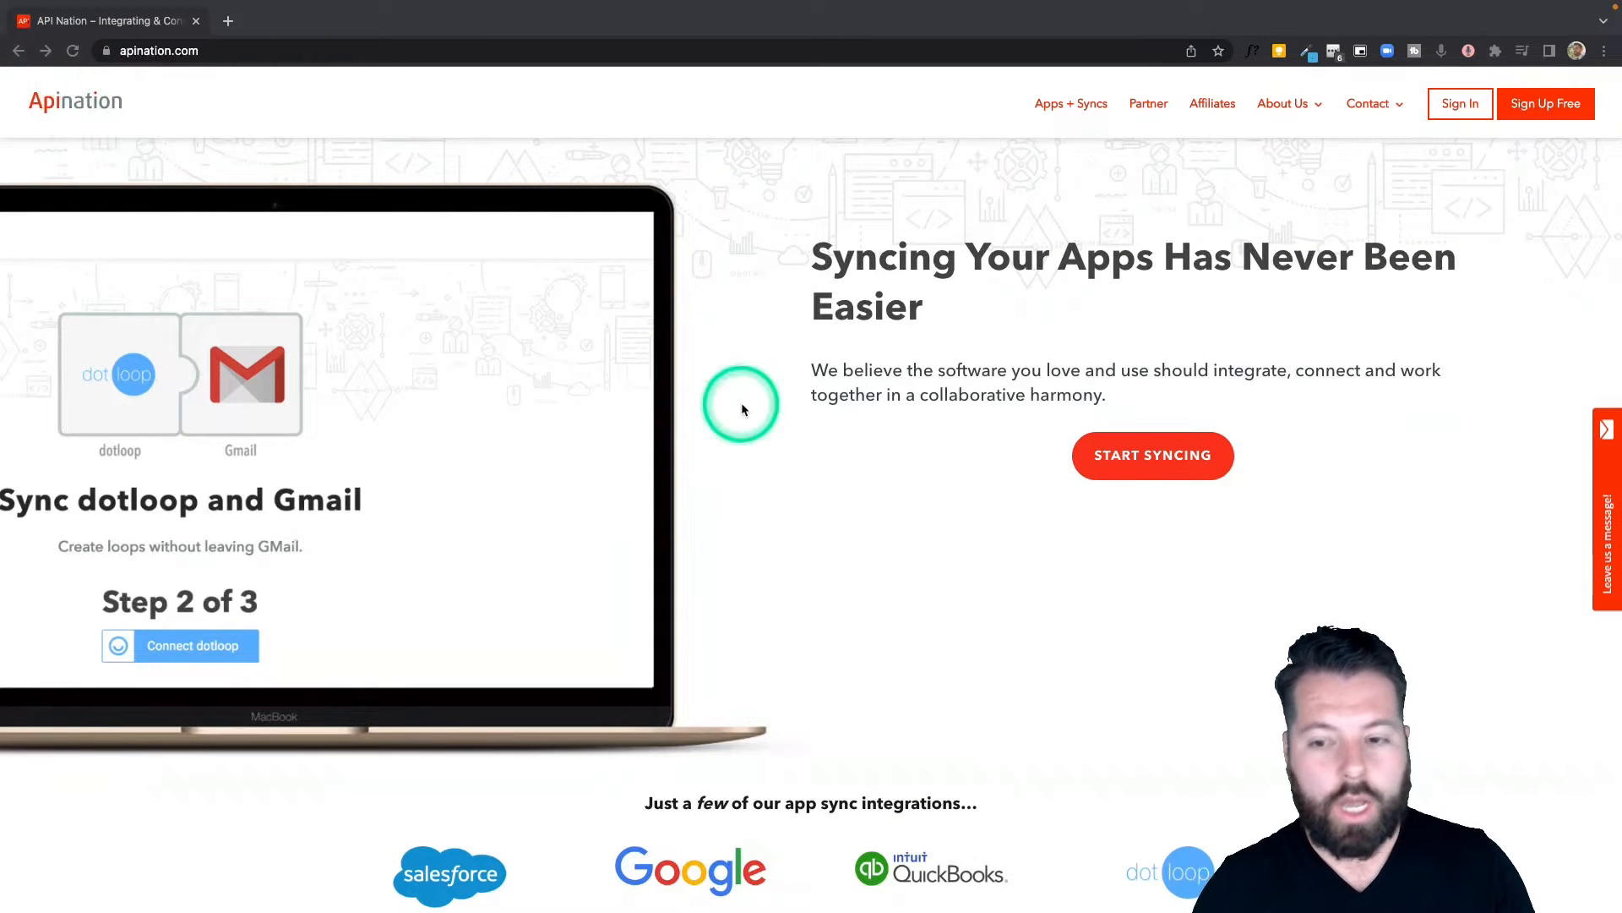
Start syncing from the Apination home page and pick the Outlook tile in the Apps grid.
click(1152, 455)
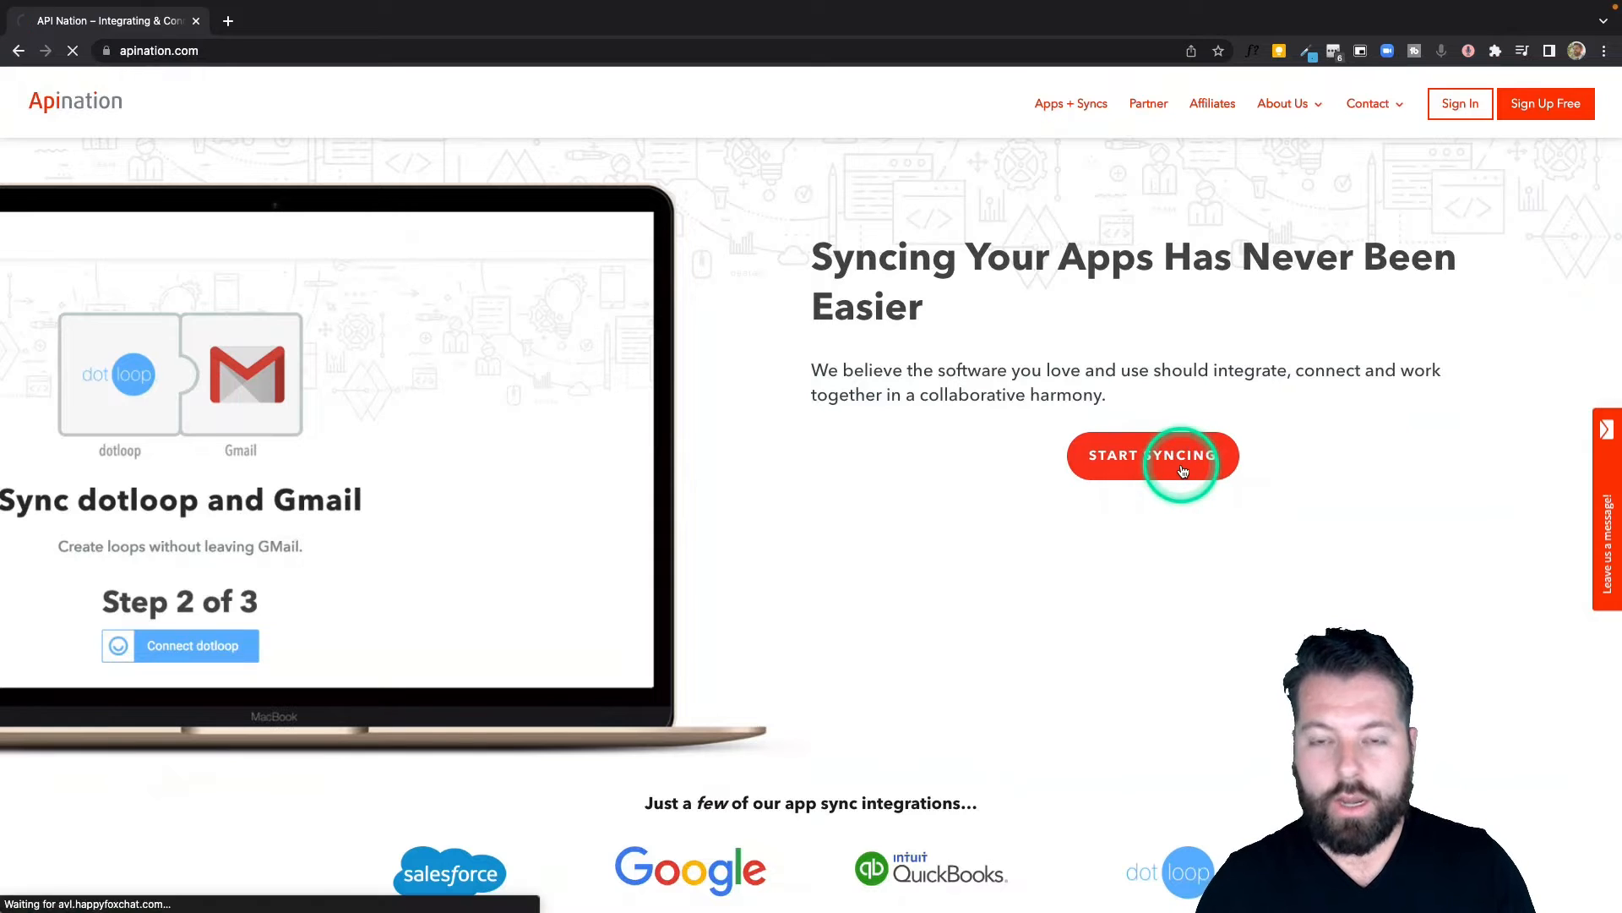
click(1153, 455)
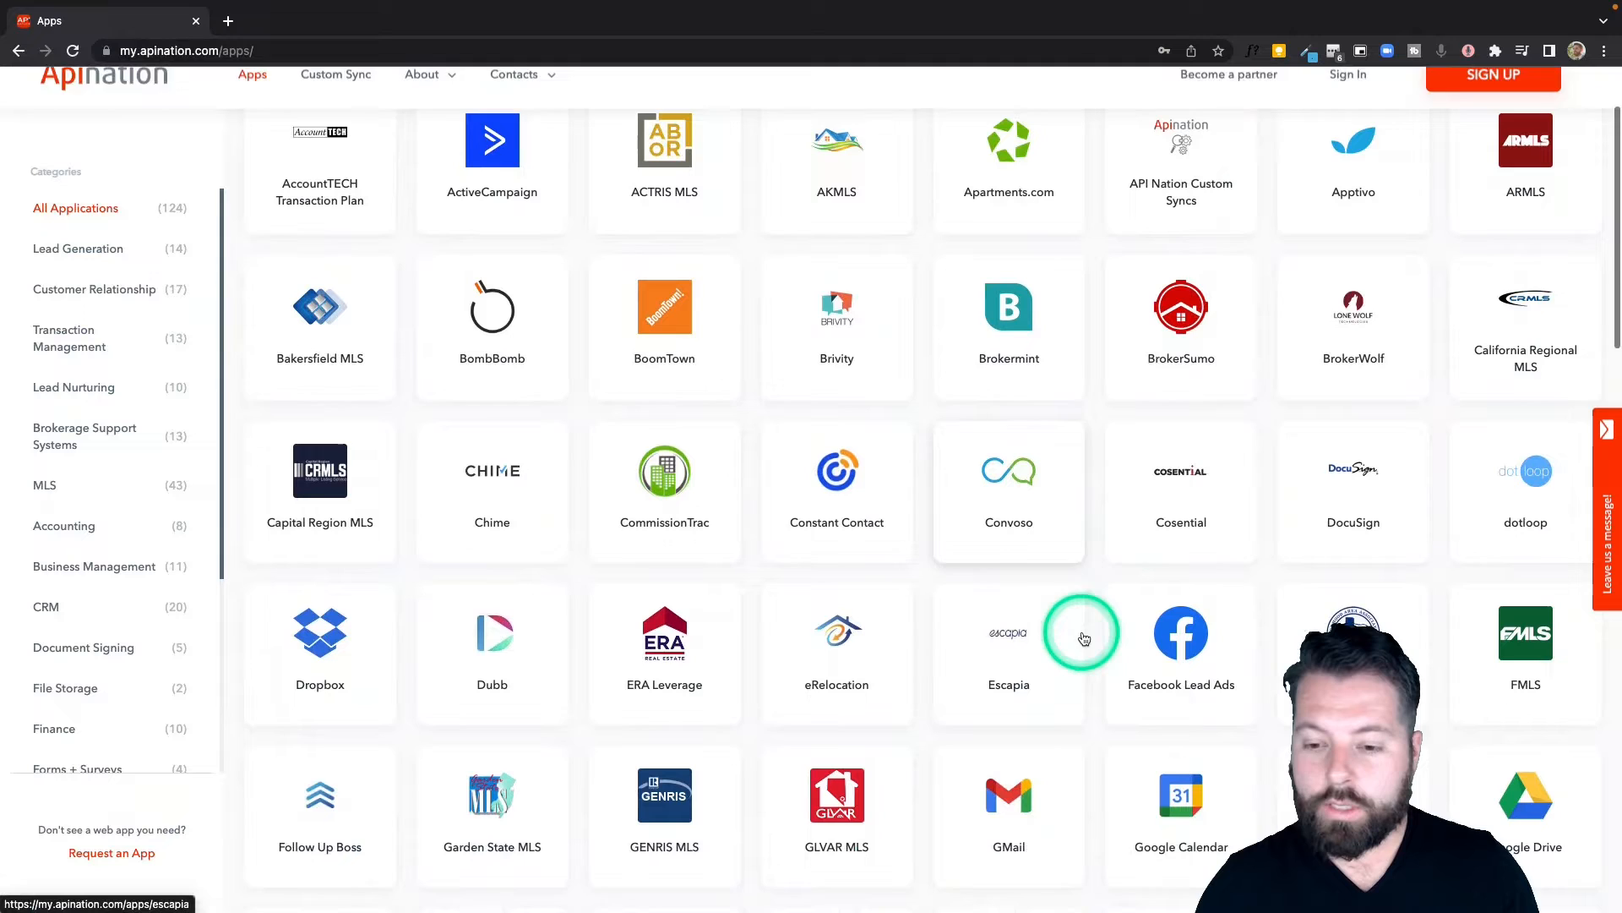
scroll(down, 3)
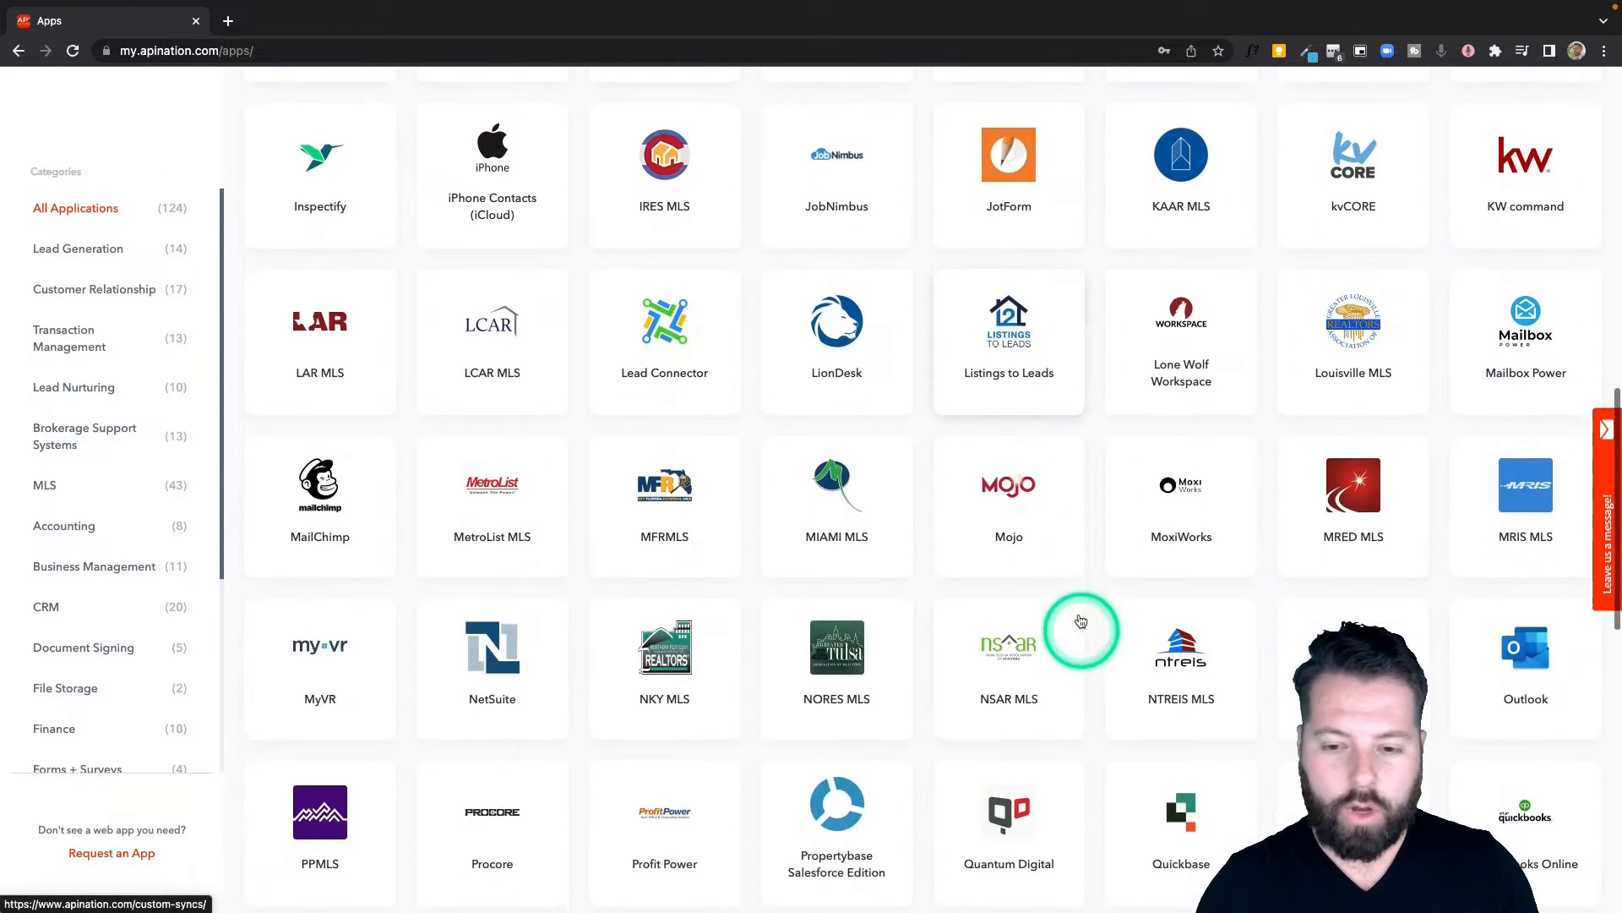
click(1525, 662)
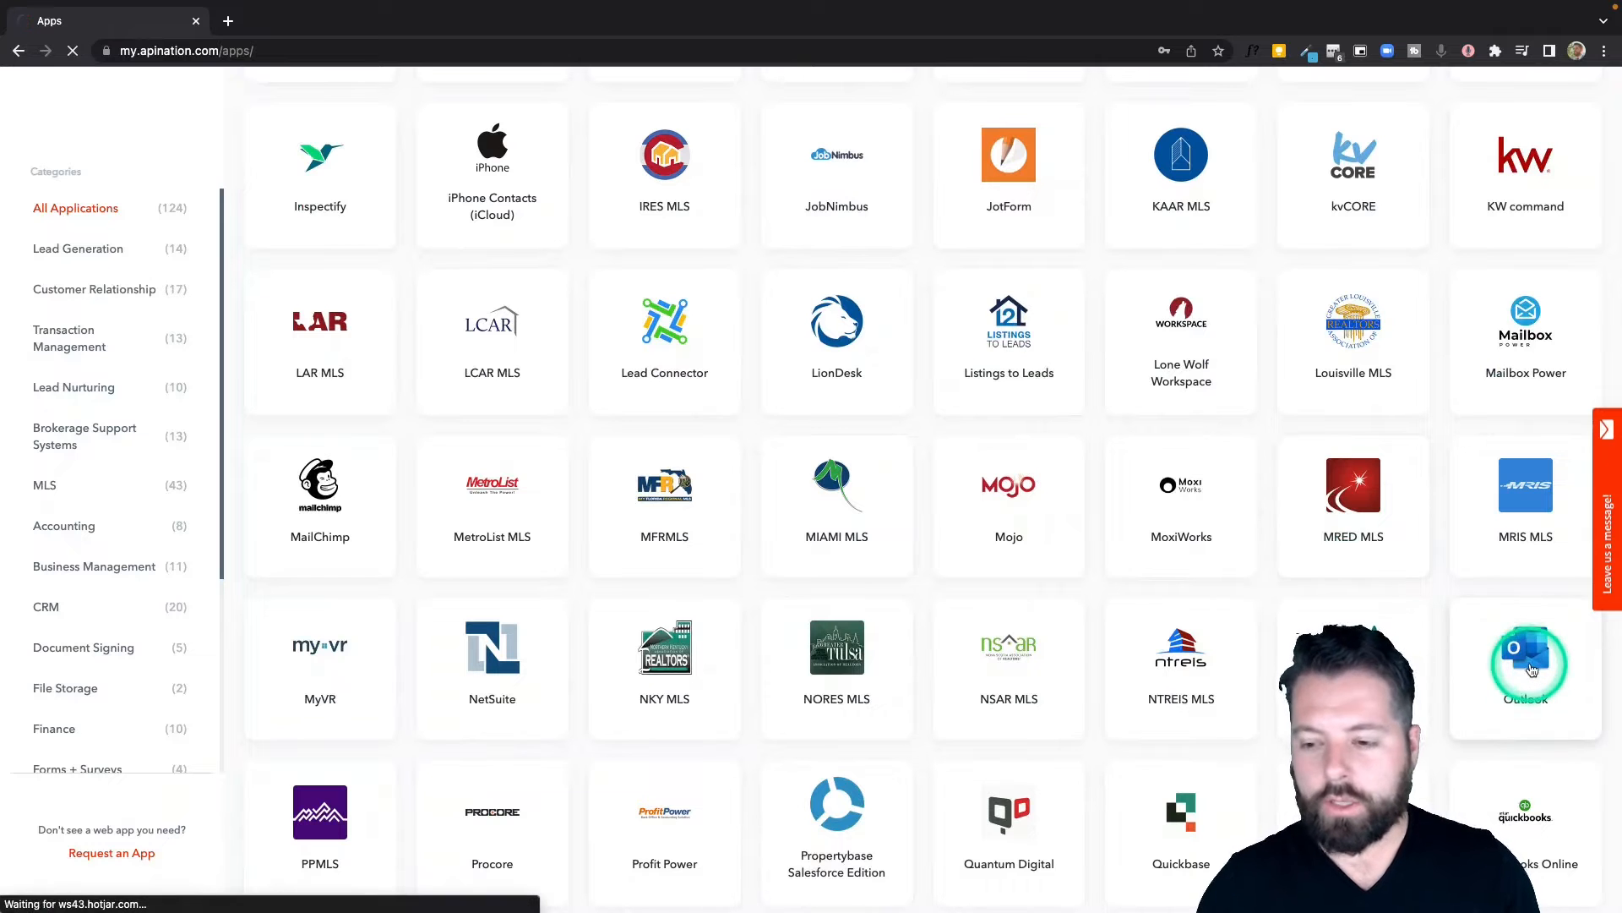
On Outlook's integrations page, scroll the 'Choose App for sync' grid to find Google Sheets.
click(1526, 663)
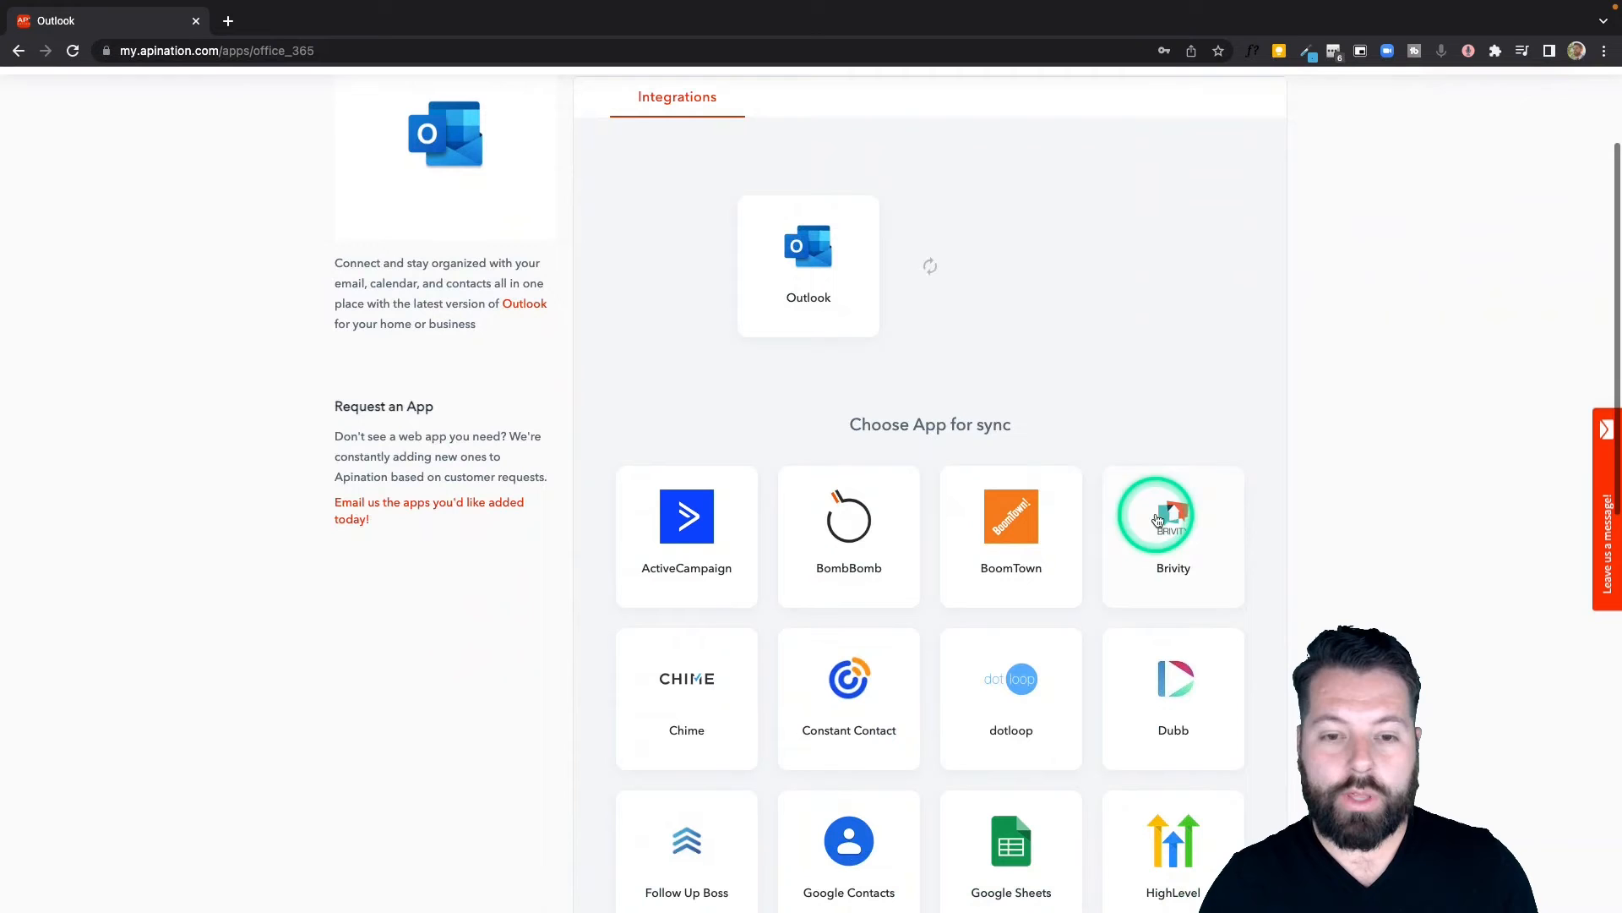
scroll(down, 3)
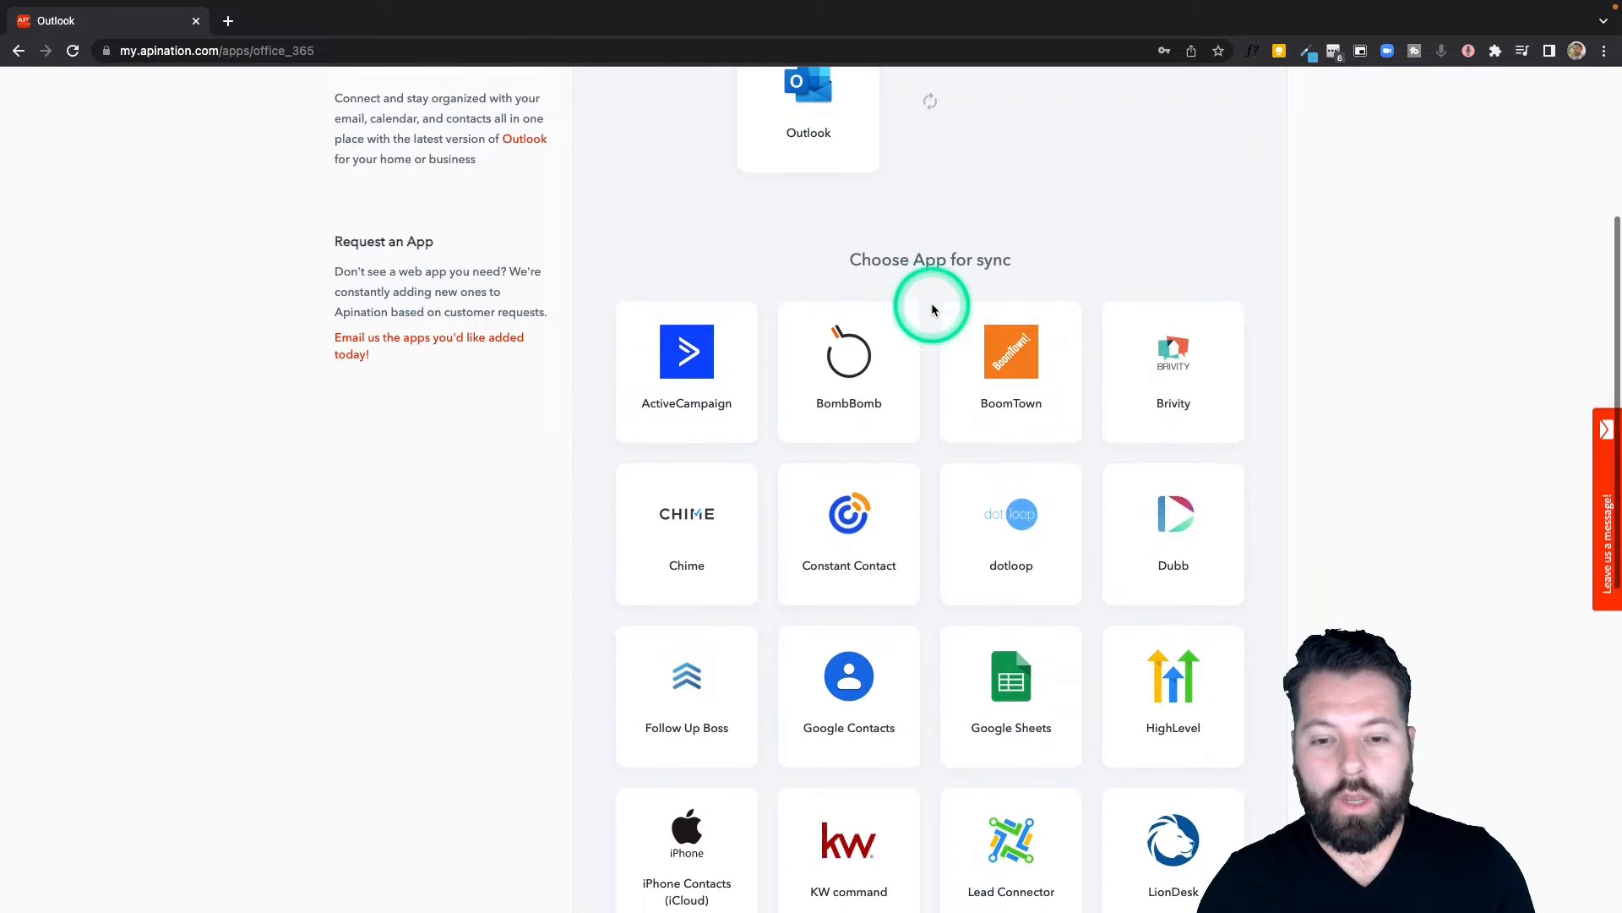
scroll(down, 3)
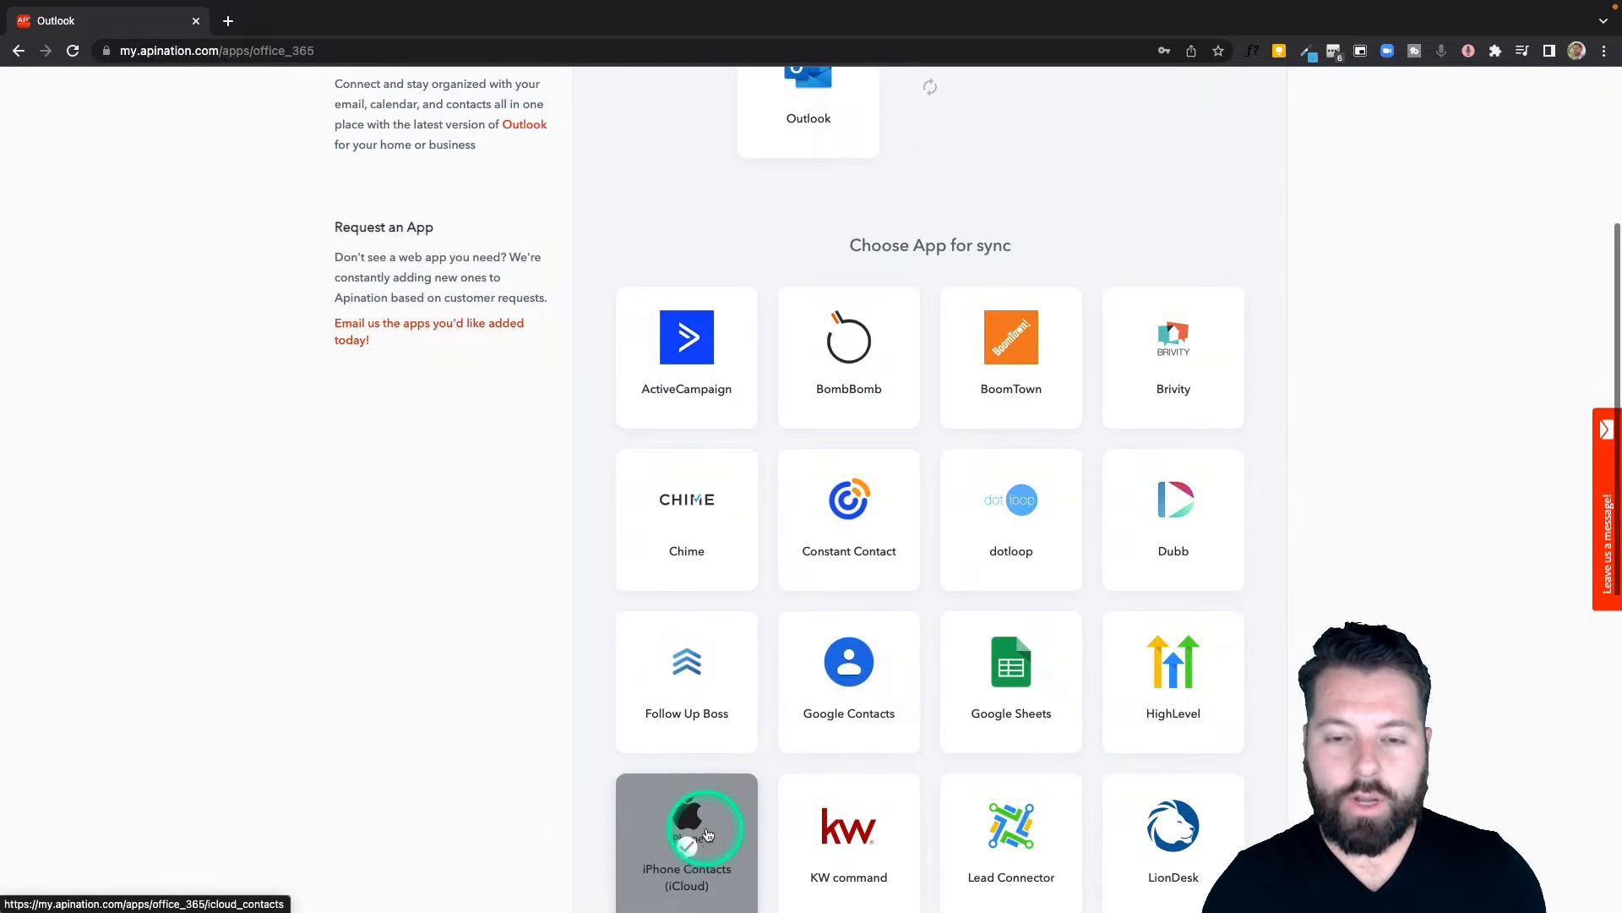
scroll(down, 3)
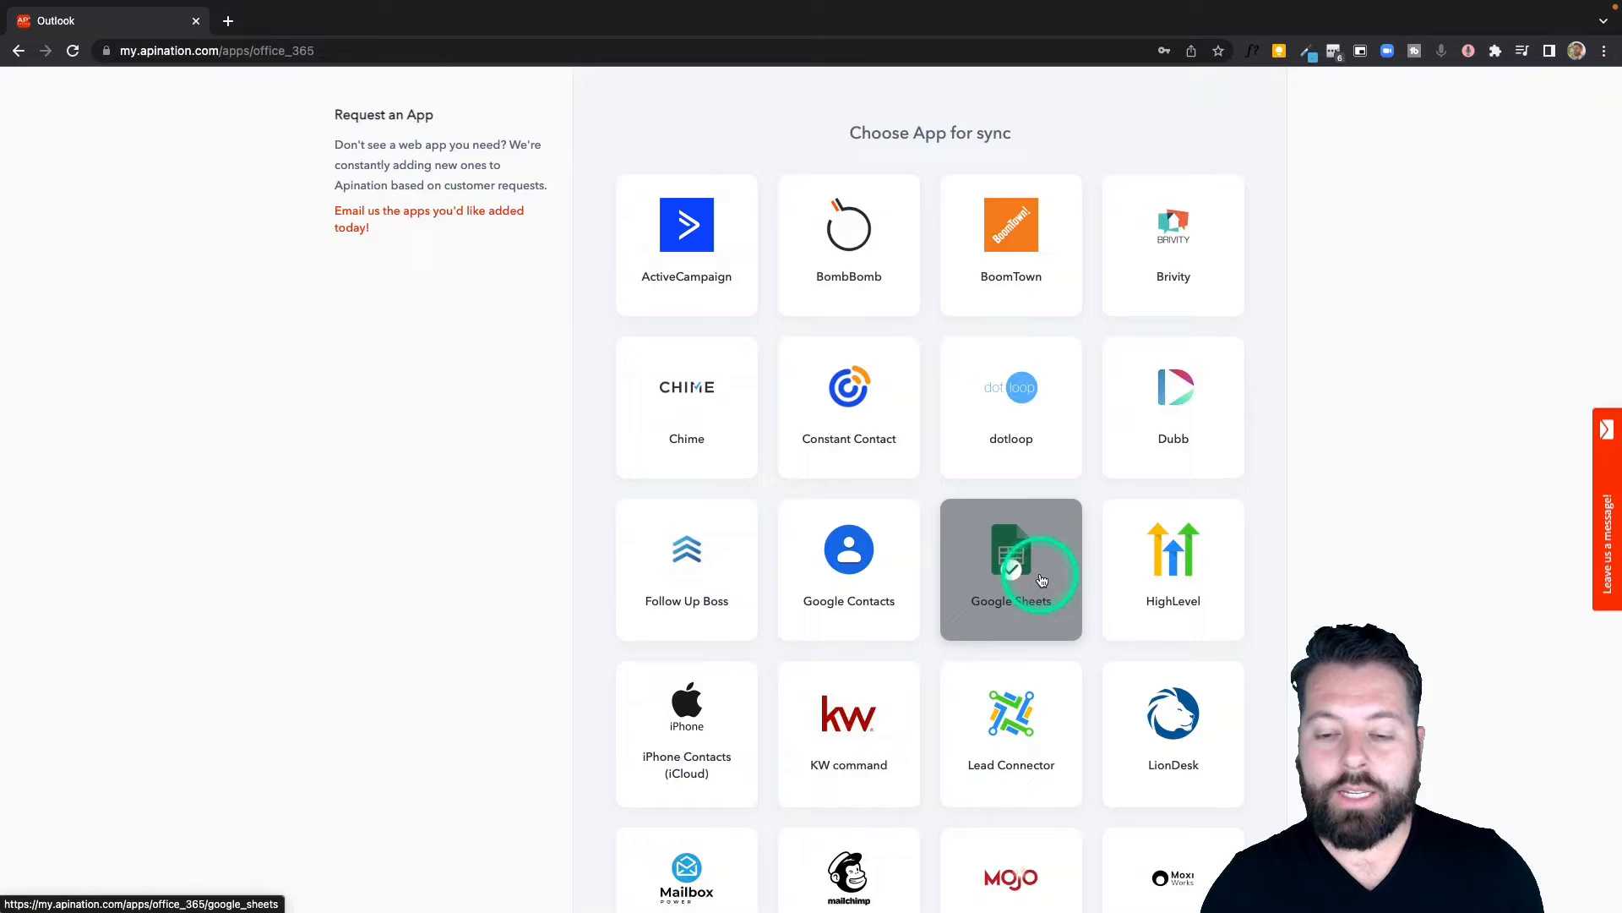
Pair Outlook with Google Sheets and review the contacts, events and emails sync options.
click(1011, 569)
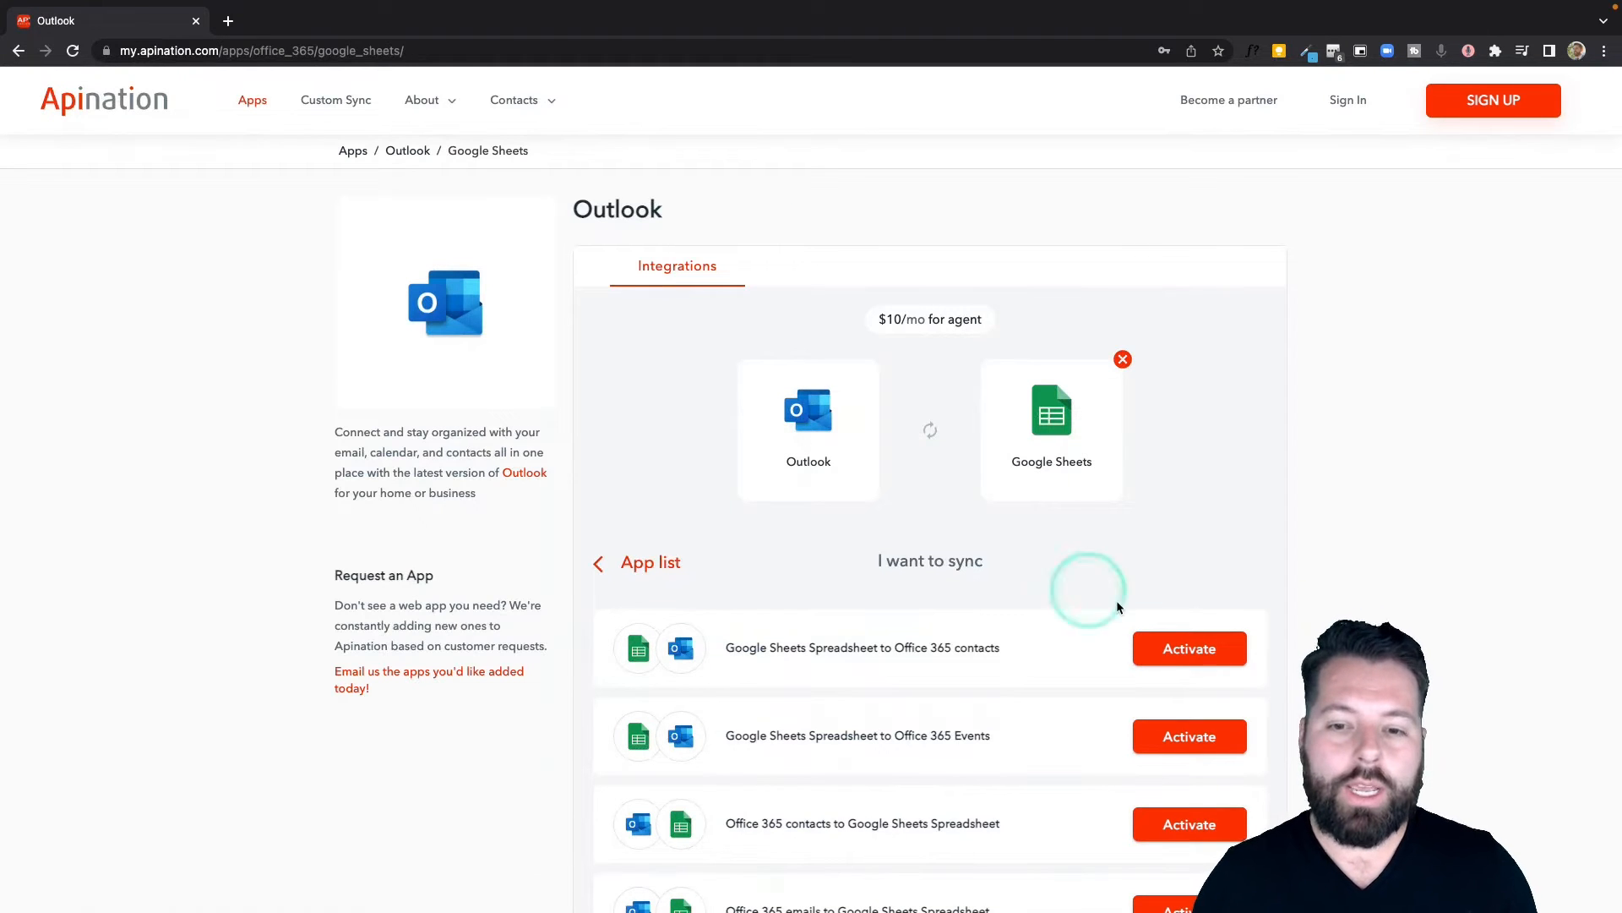
scroll(down, 3)
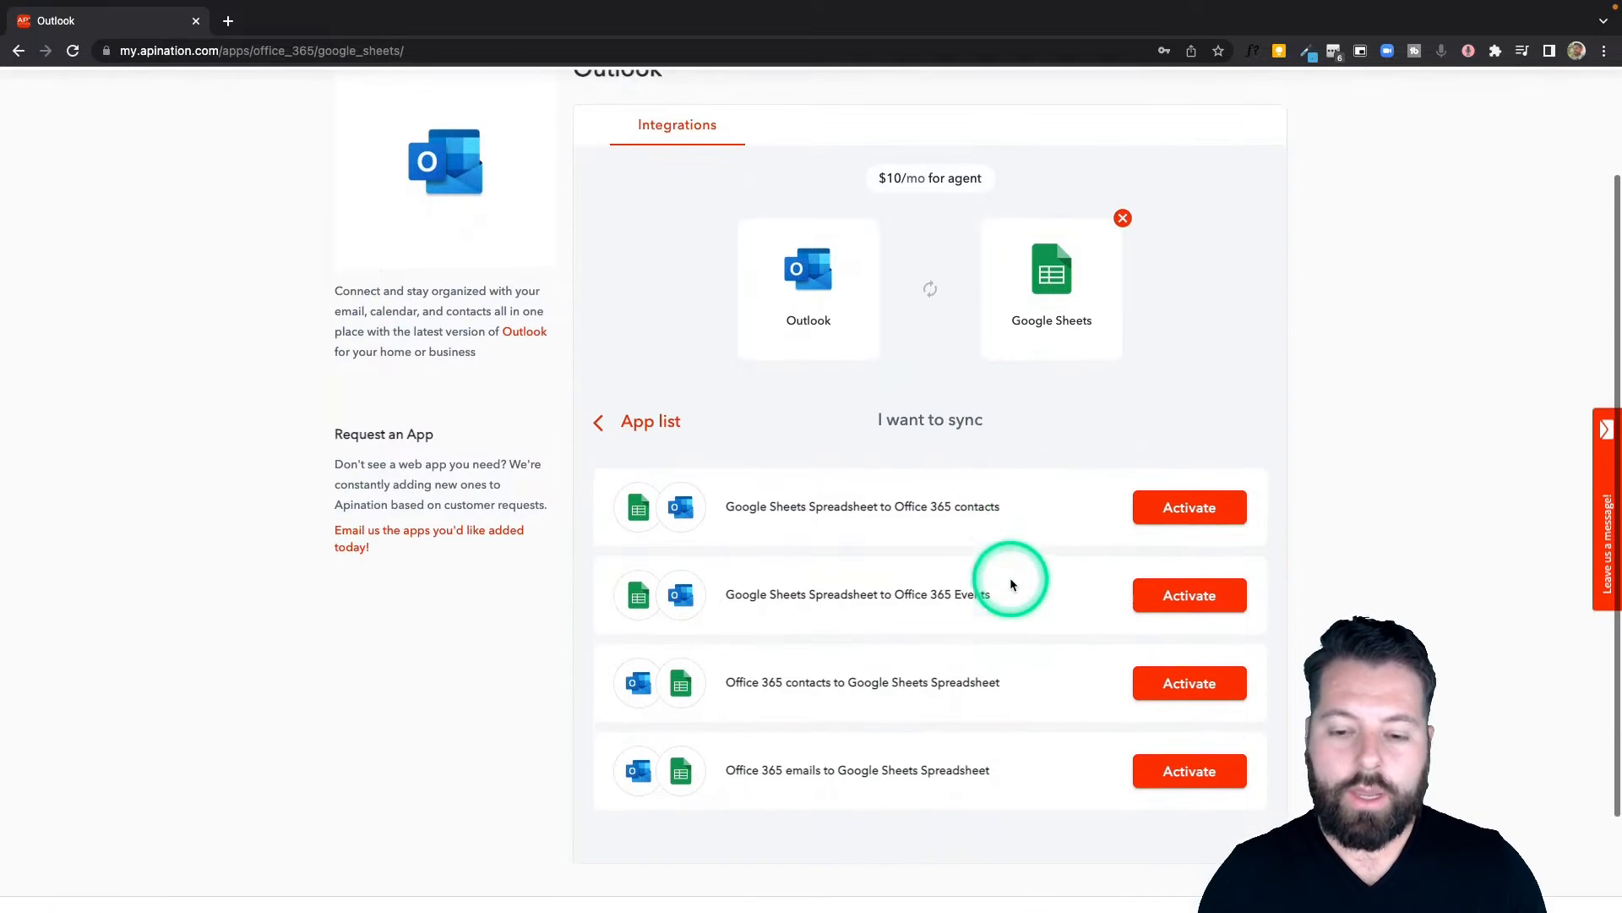
scroll(down, 3)
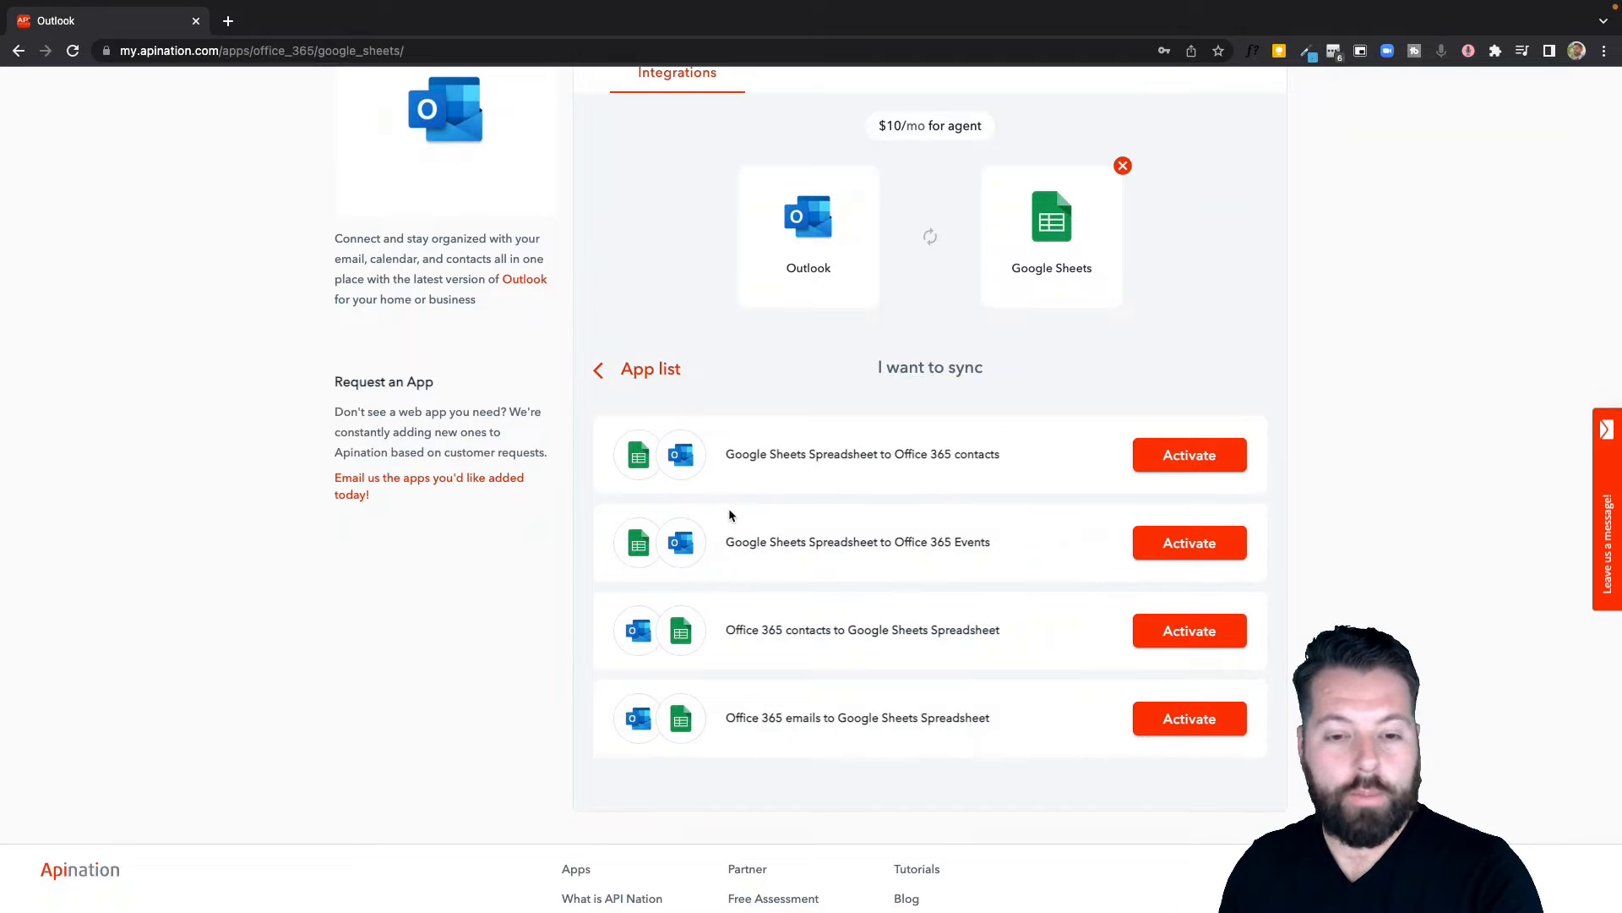
click(637, 456)
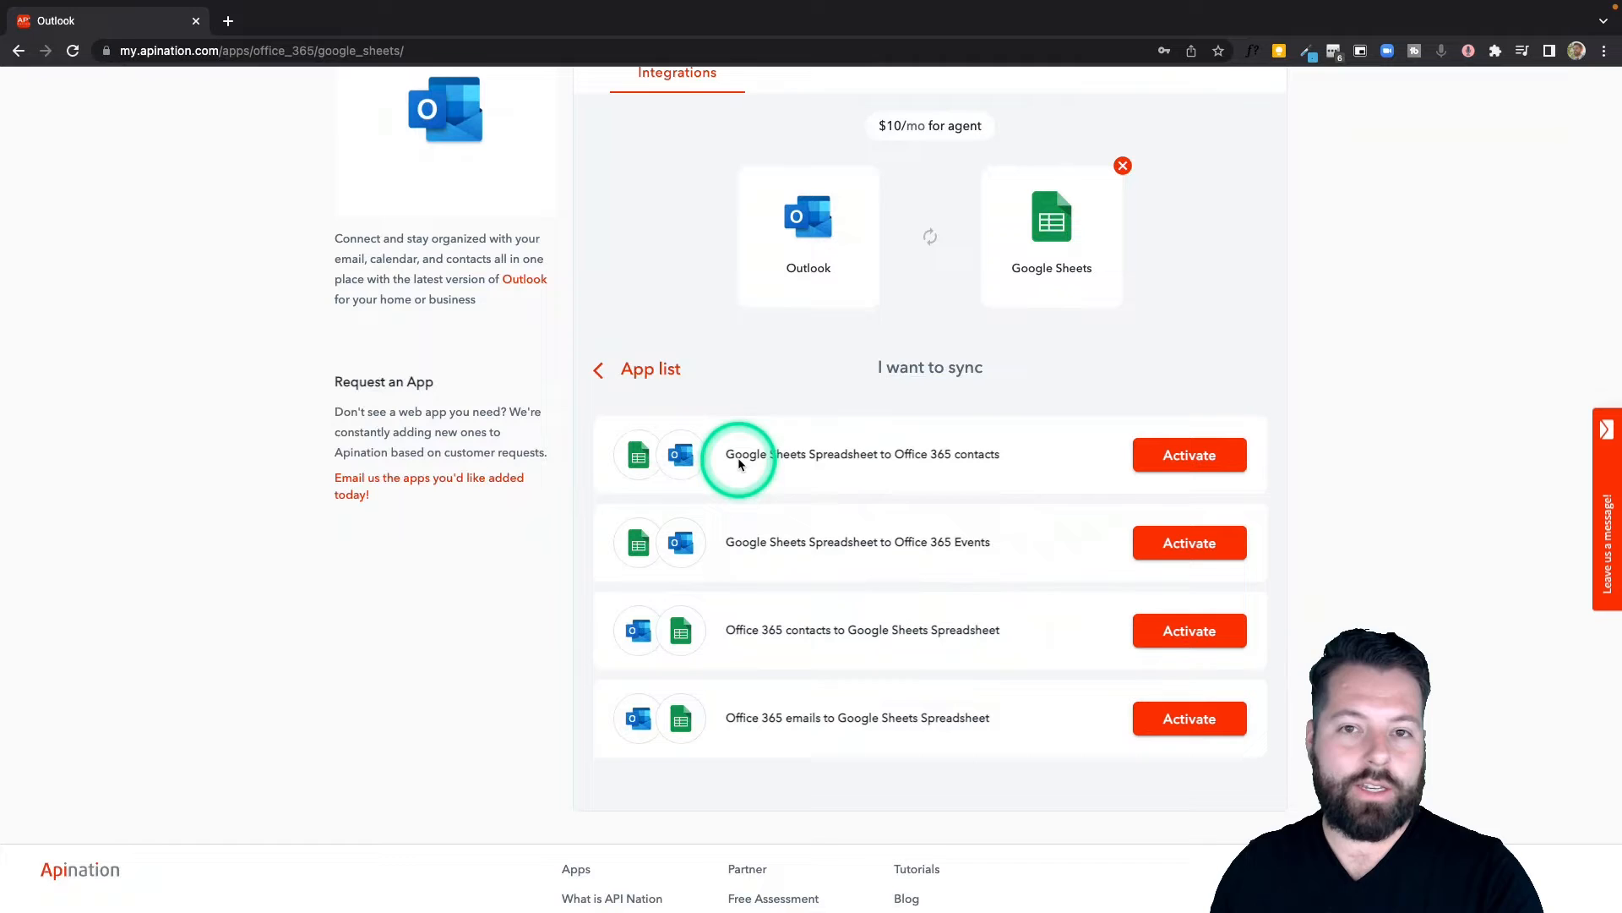
scroll(down, 3)
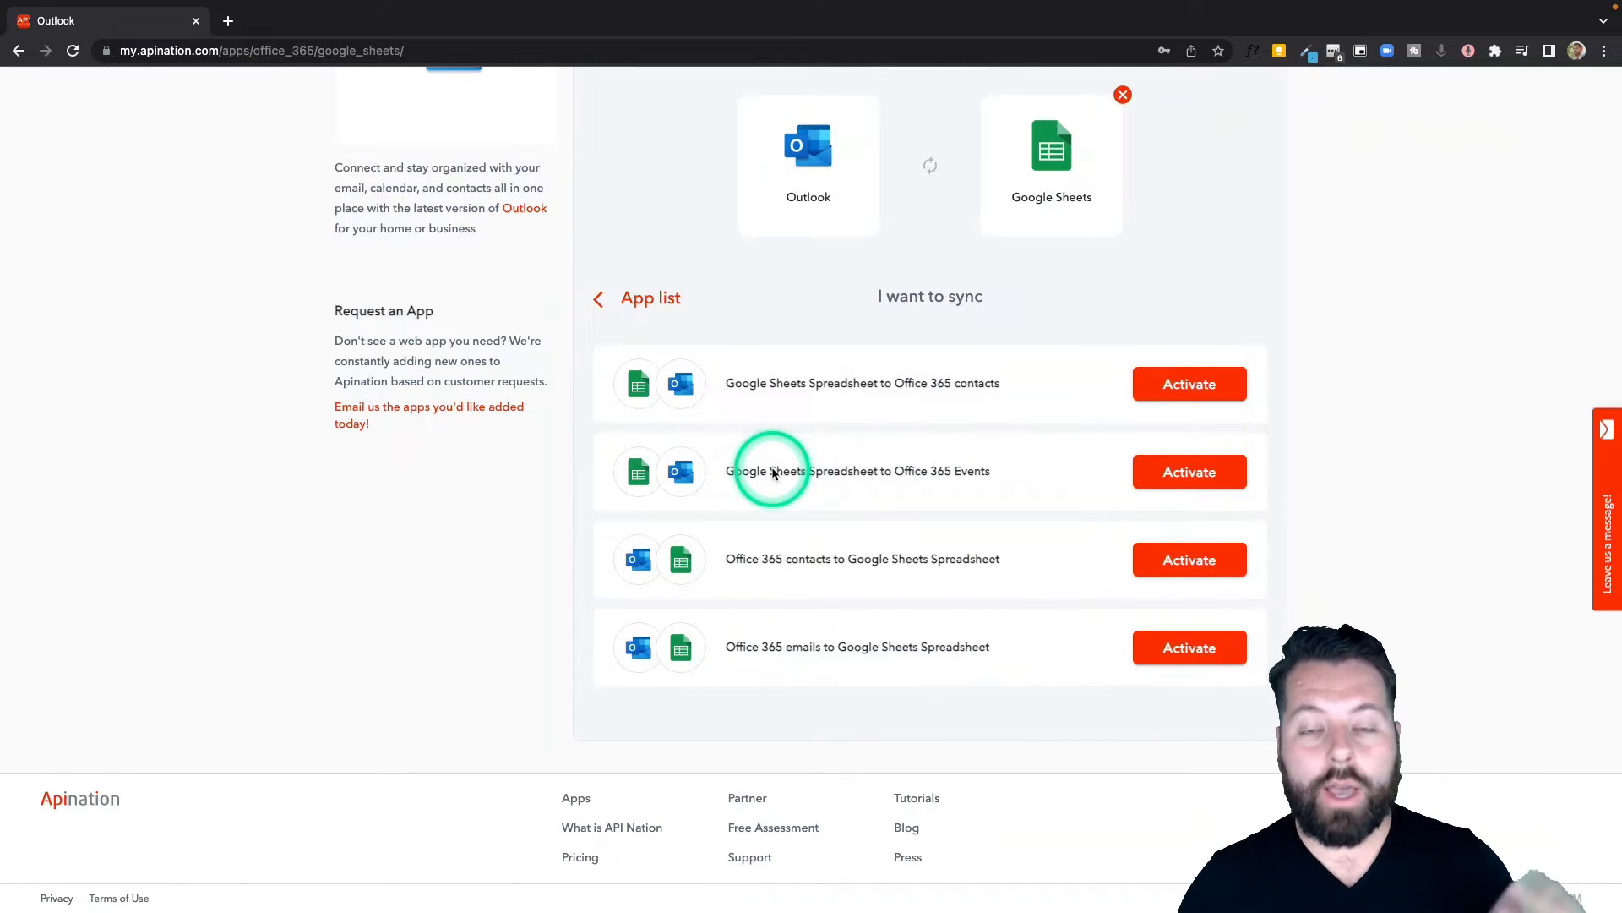
mouse_move(847, 569)
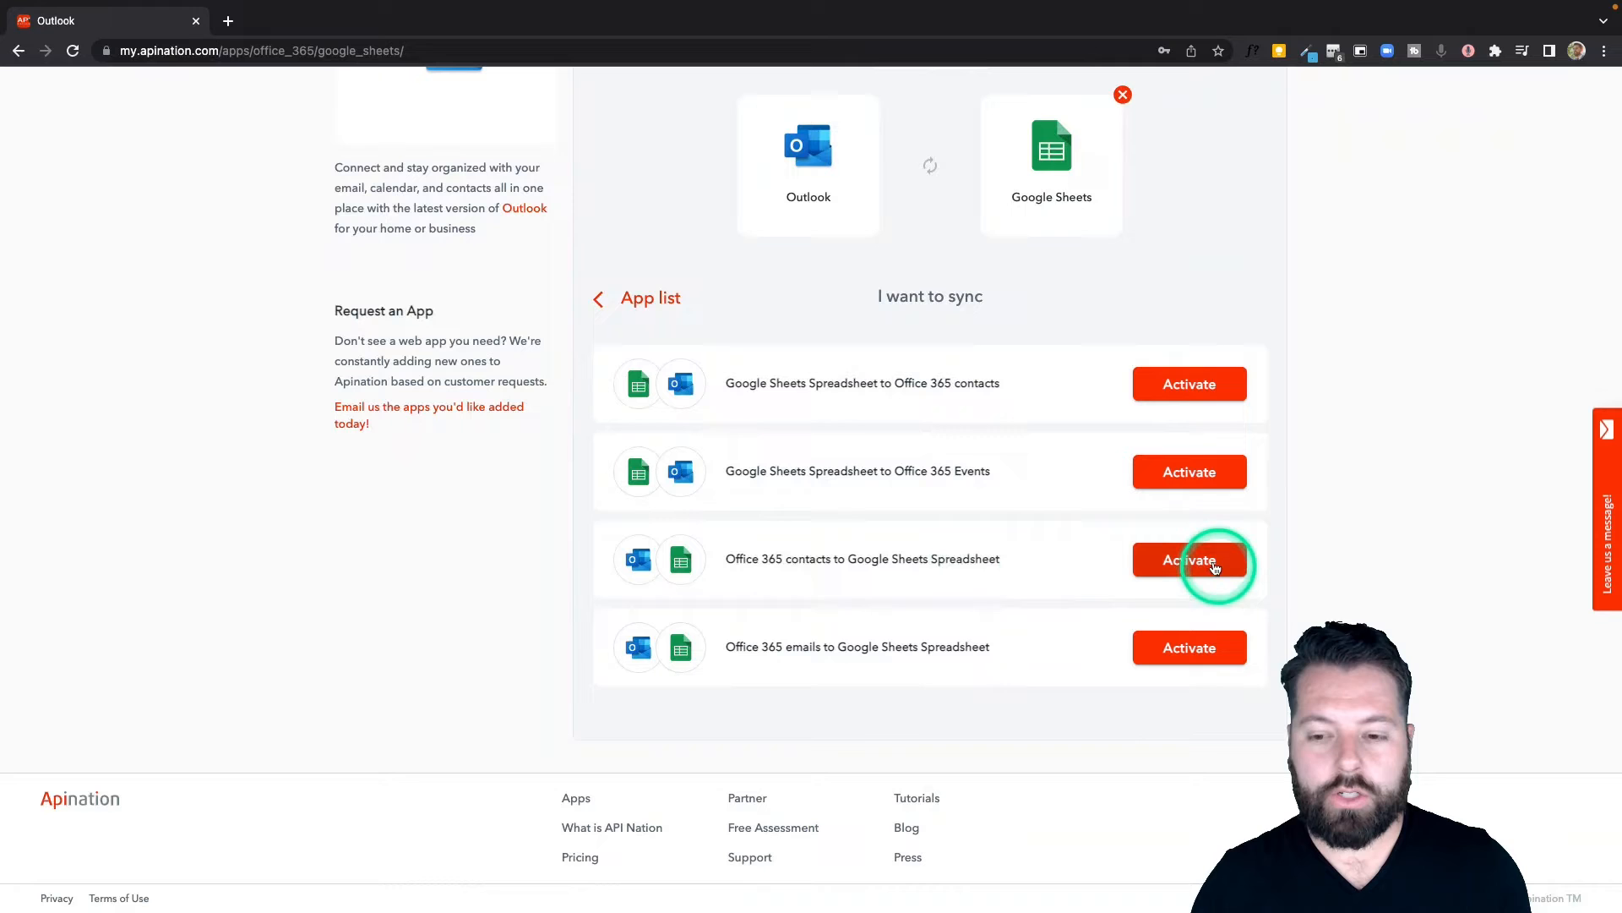
mouse_move(1189, 560)
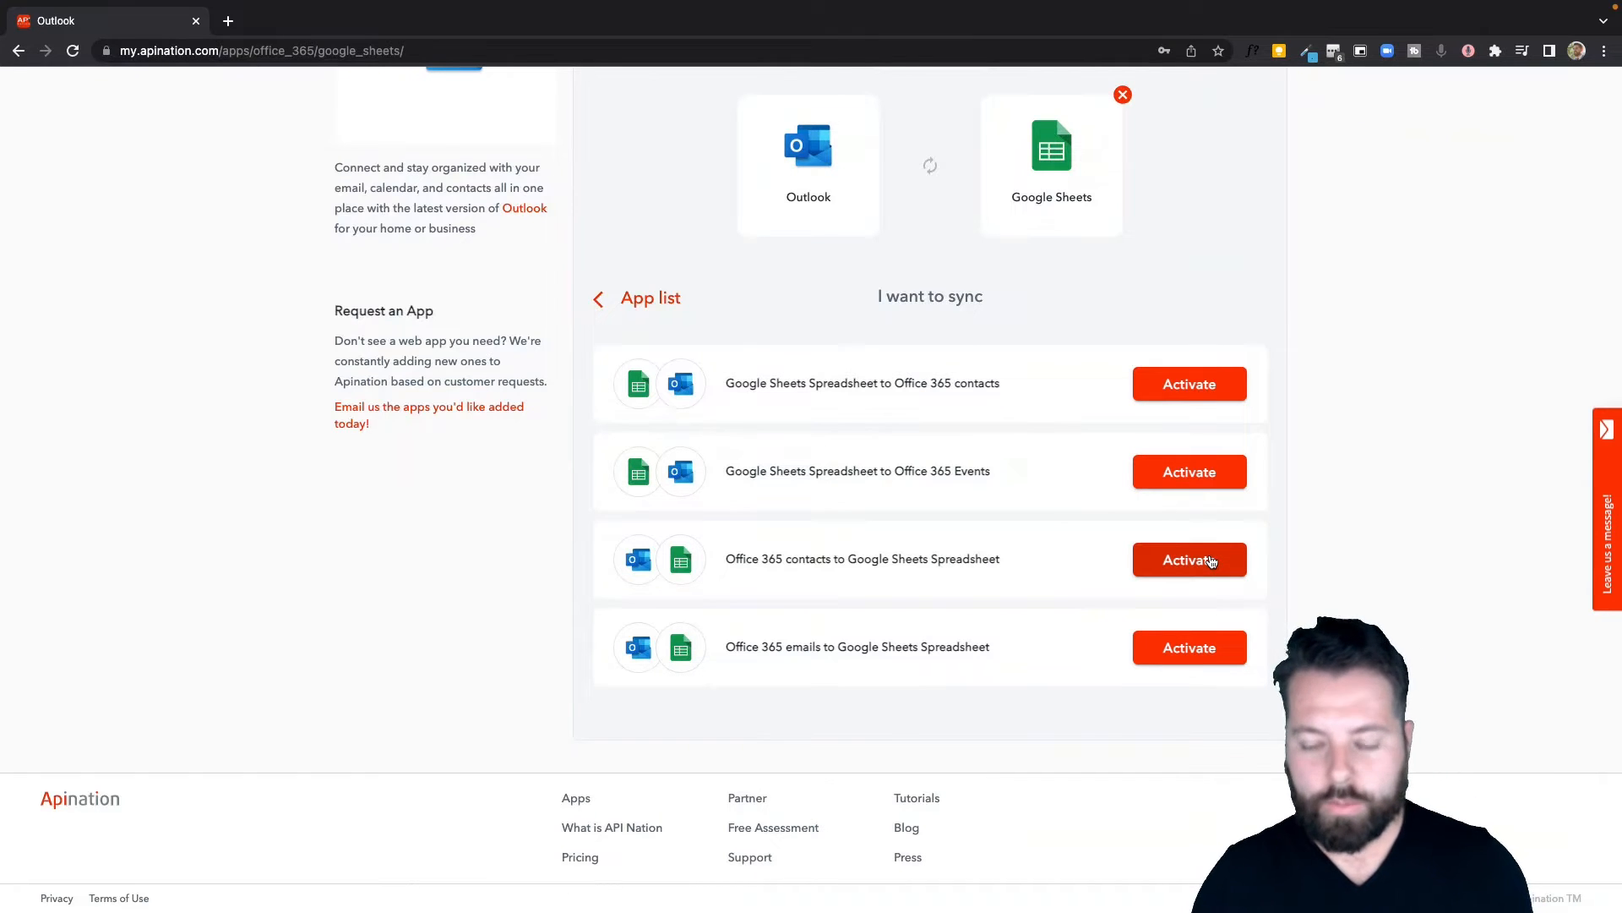
Activate the contacts sync, sign in with Google, and connect Office 365 and Google Sheets.
click(1189, 560)
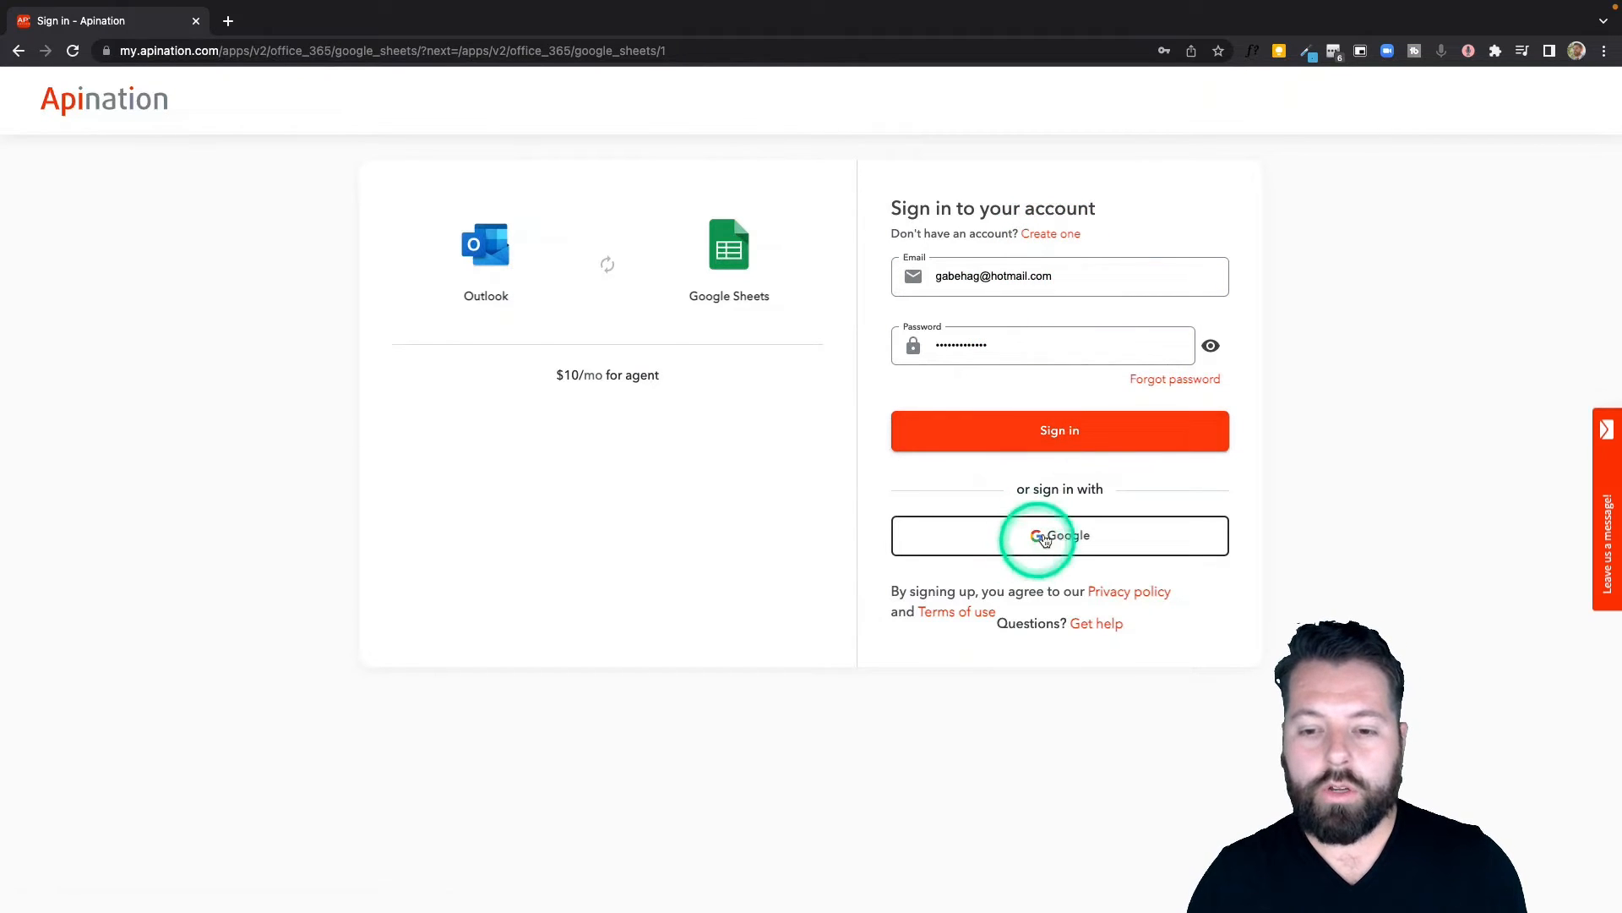
click(1059, 534)
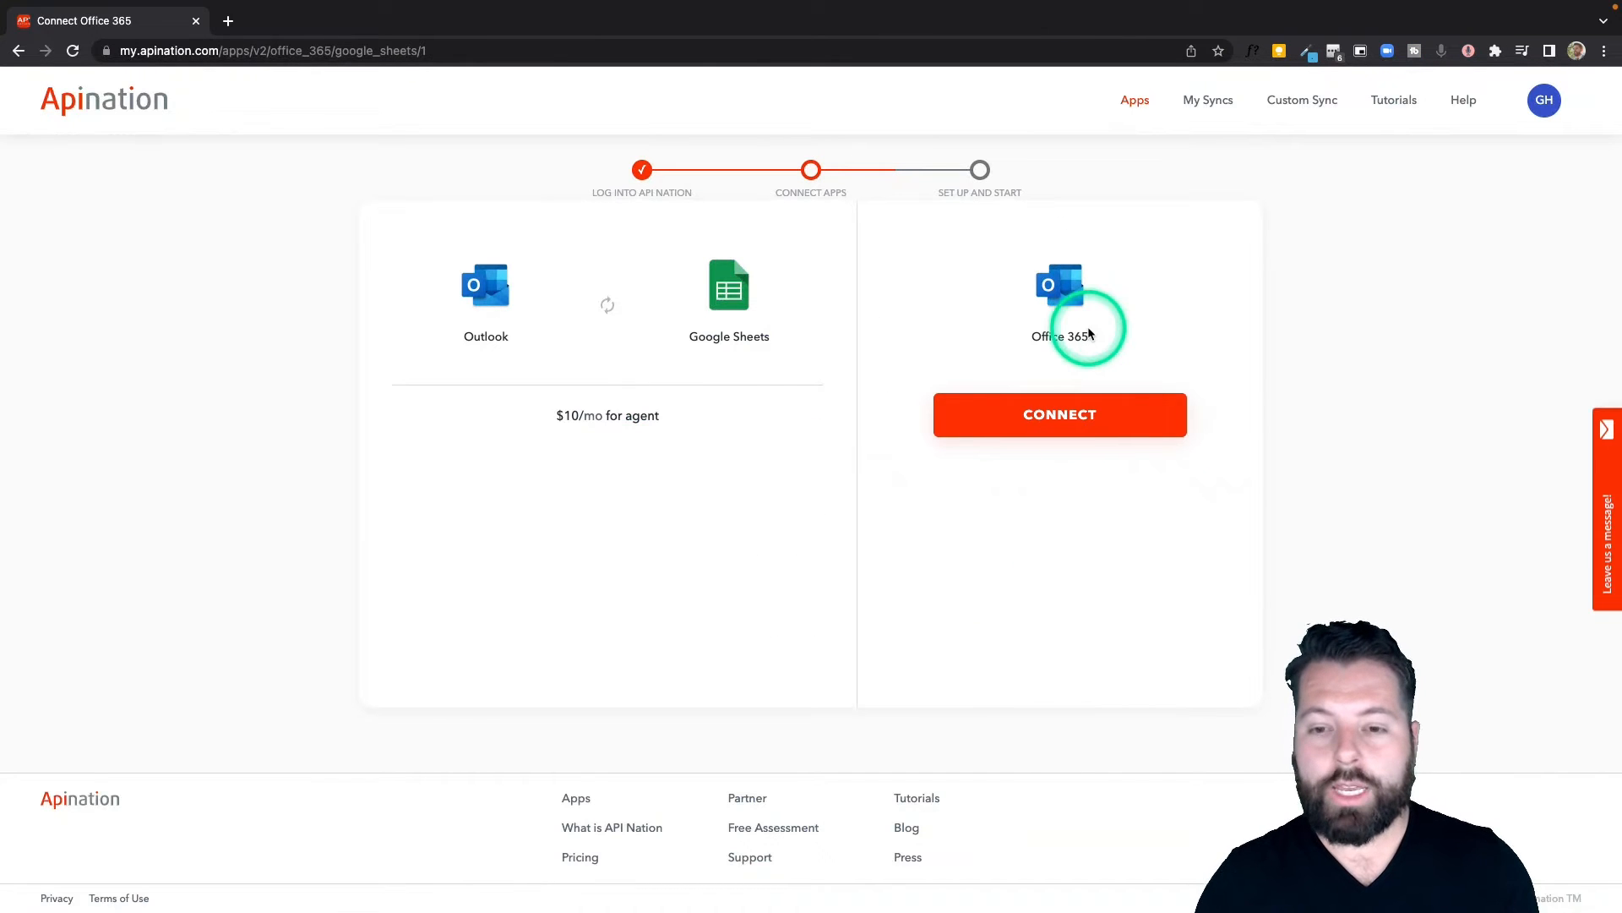
click(1059, 414)
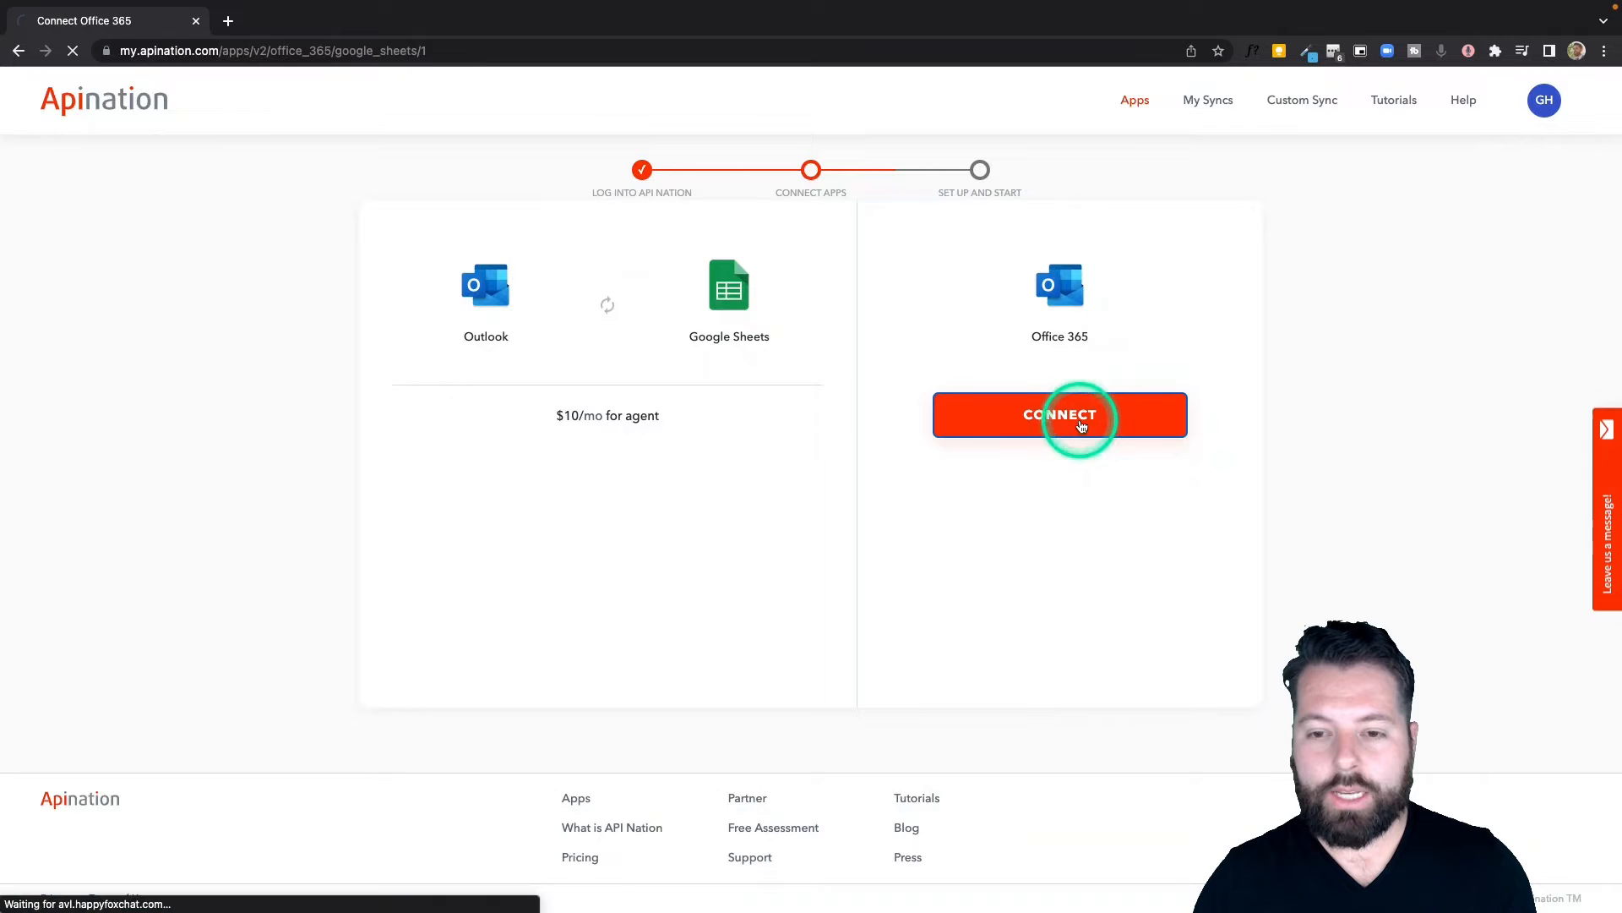
click(1060, 414)
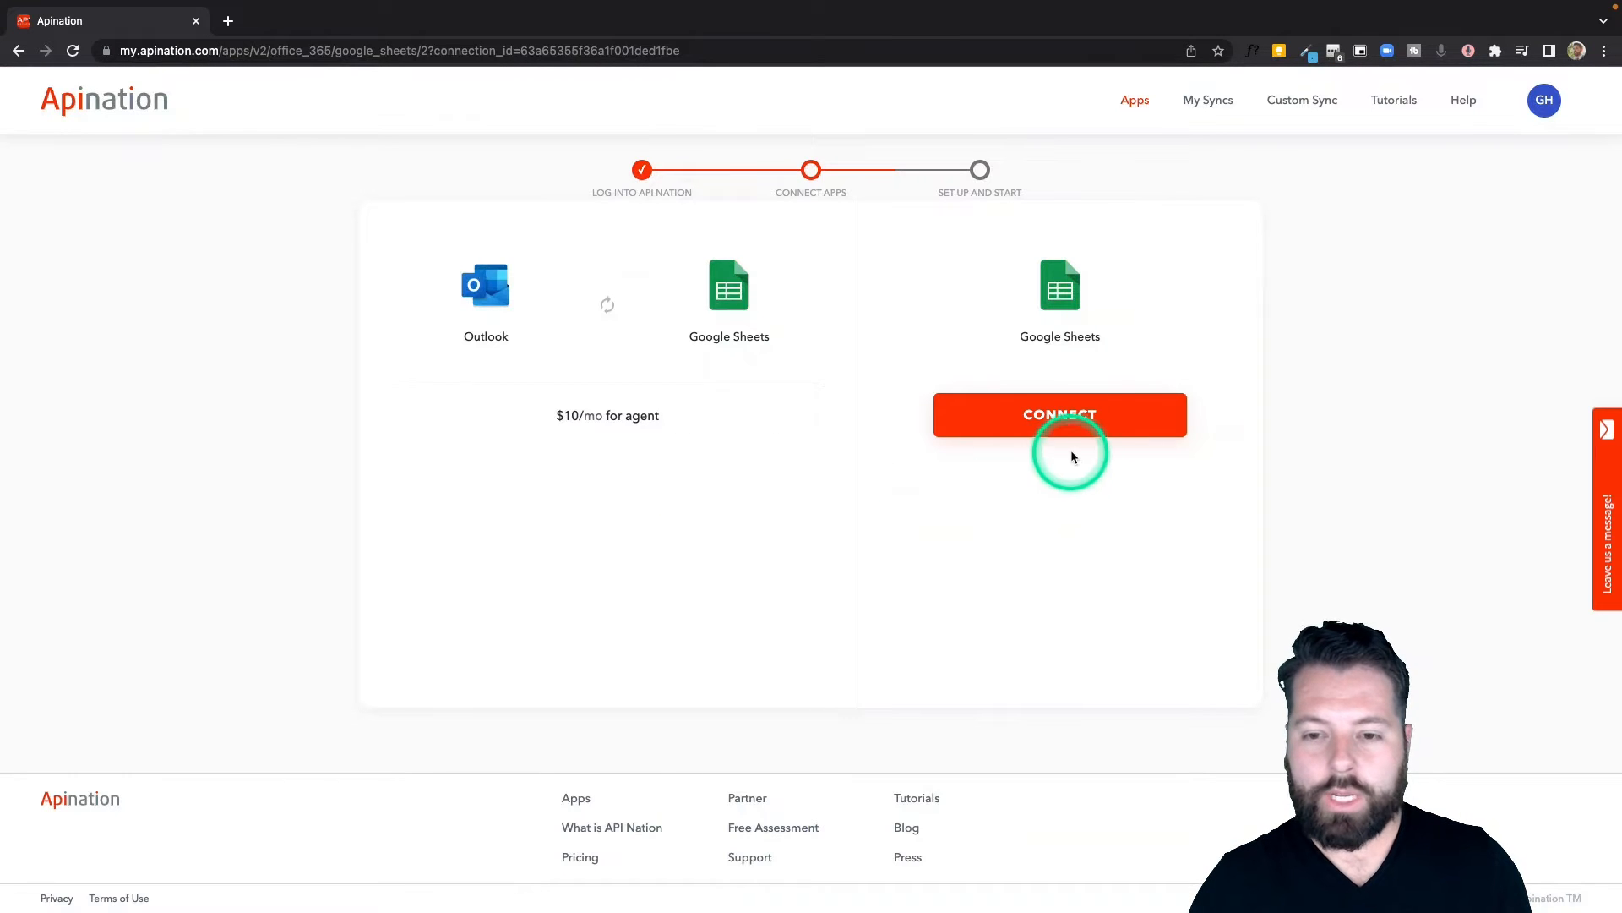
click(1059, 414)
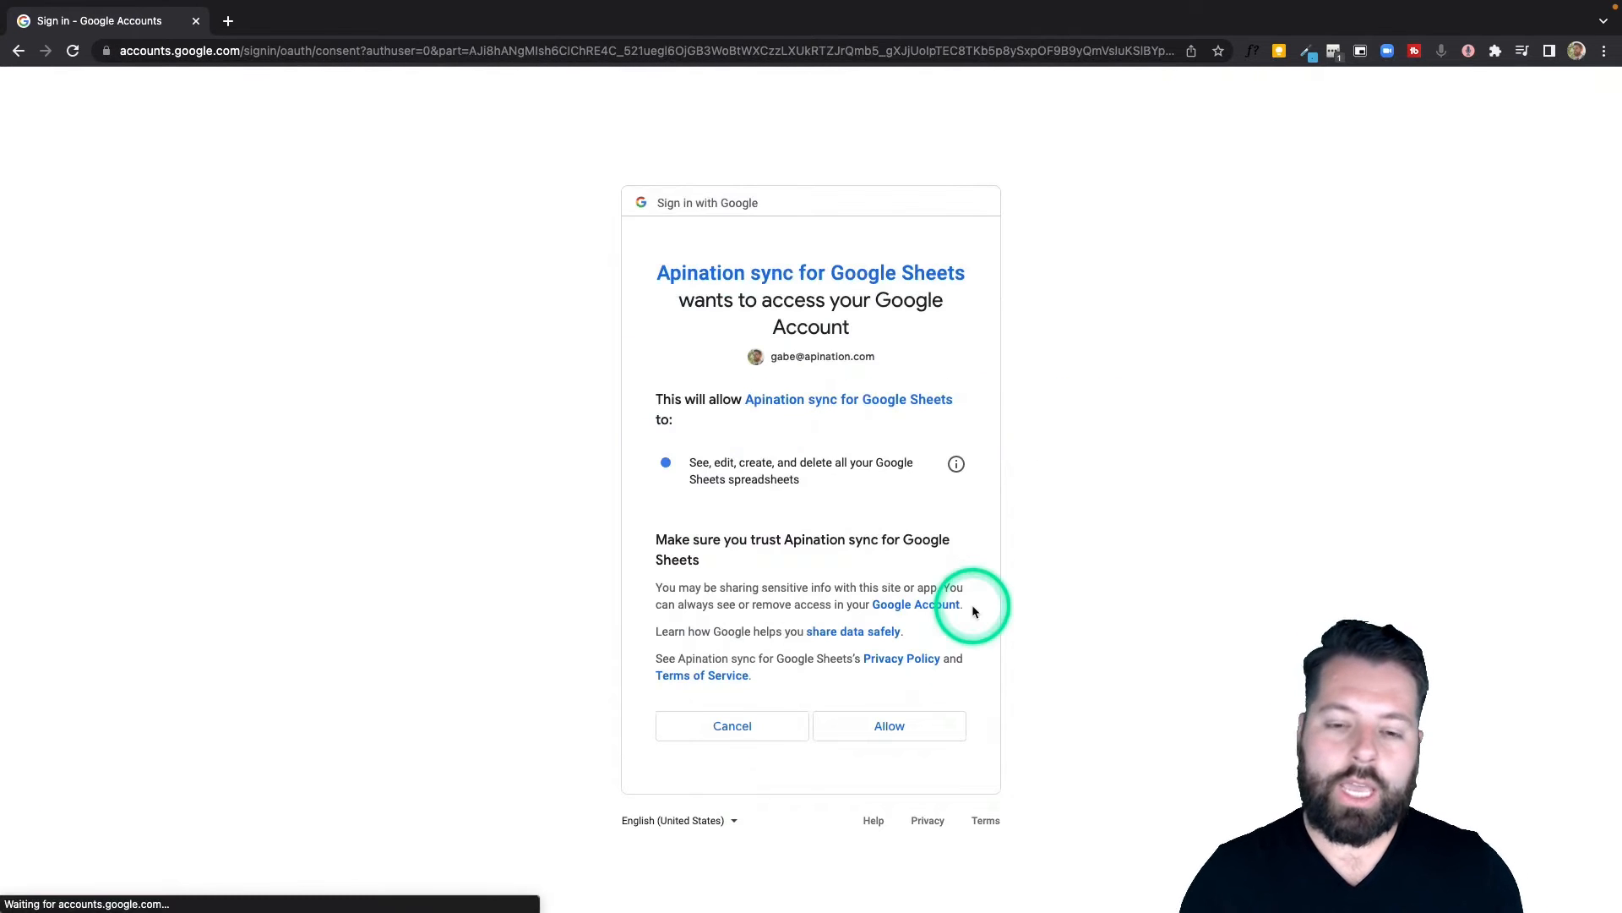
click(888, 725)
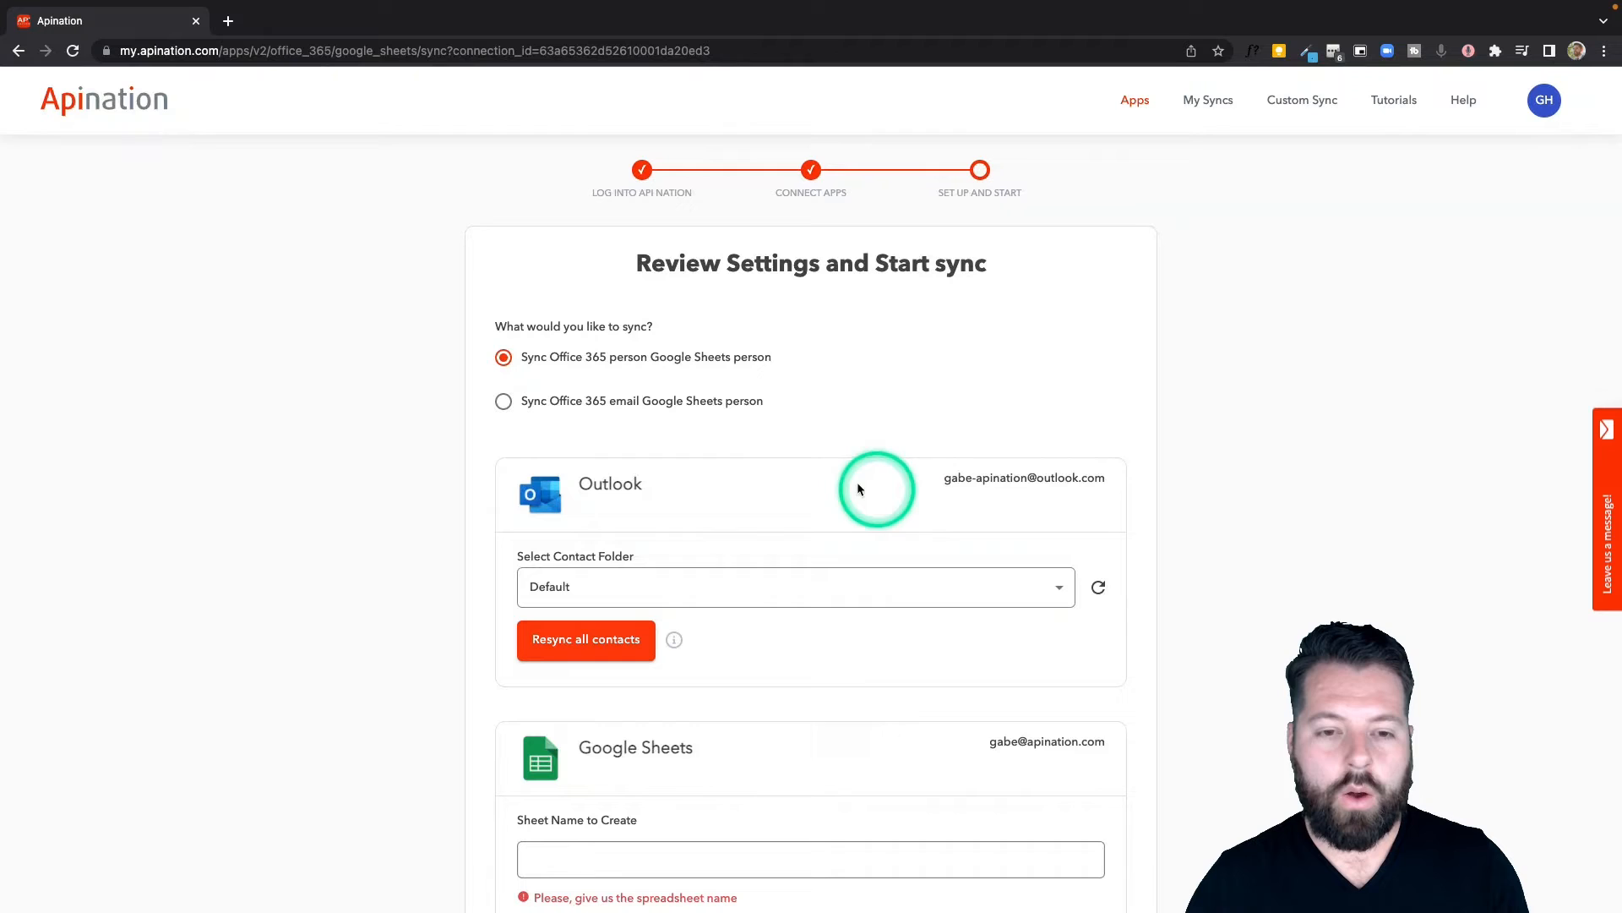
scroll(down, 3)
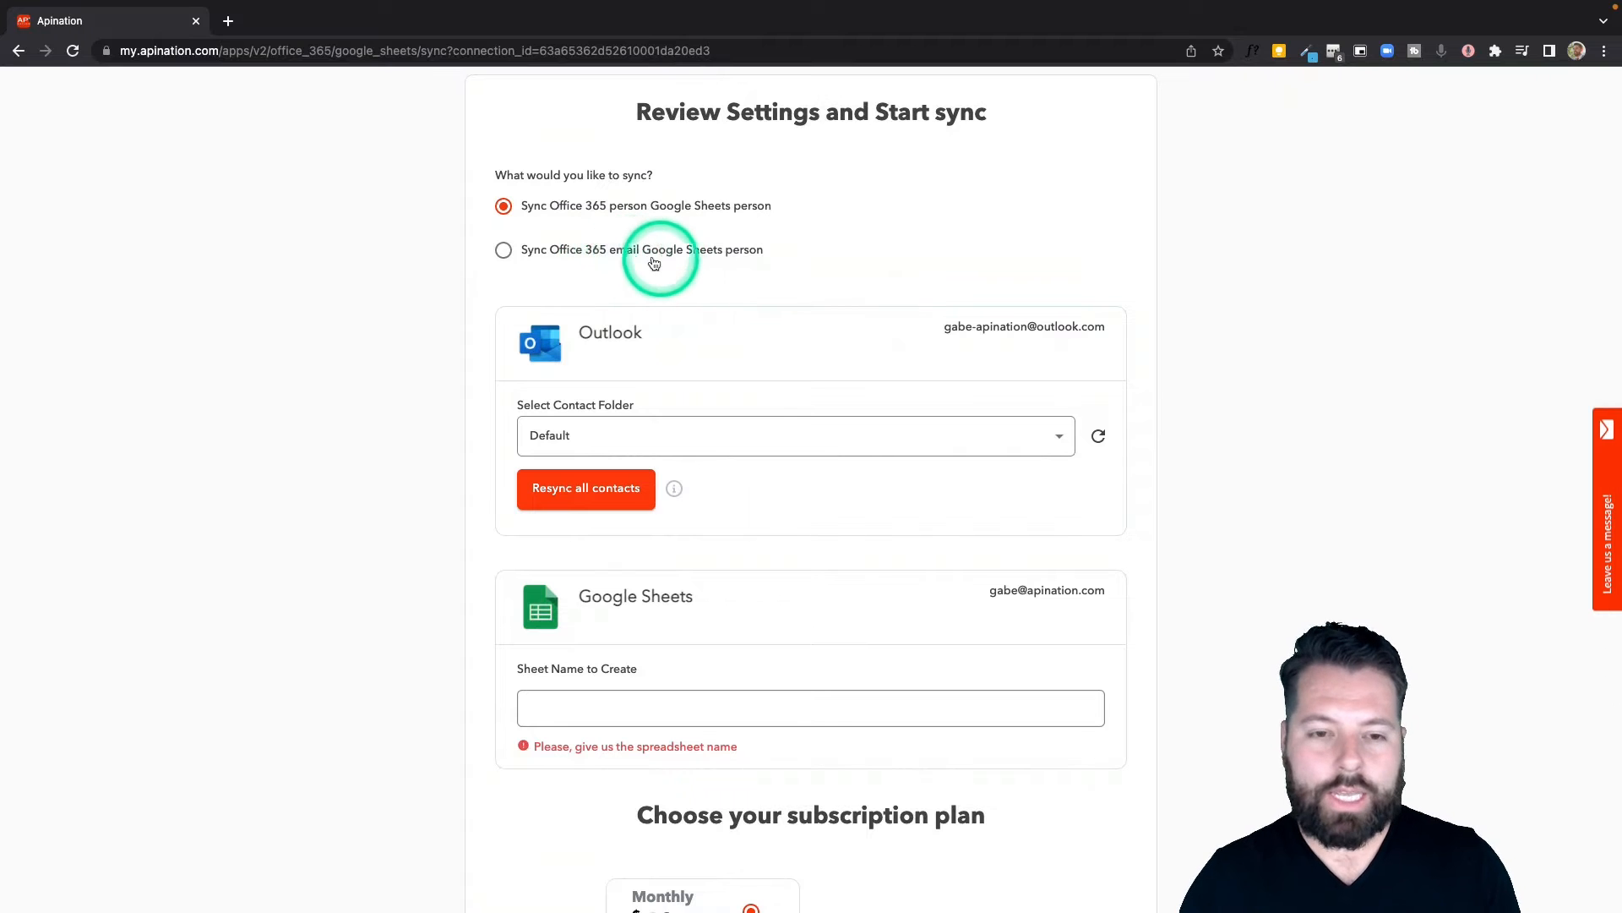
scroll(down, 3)
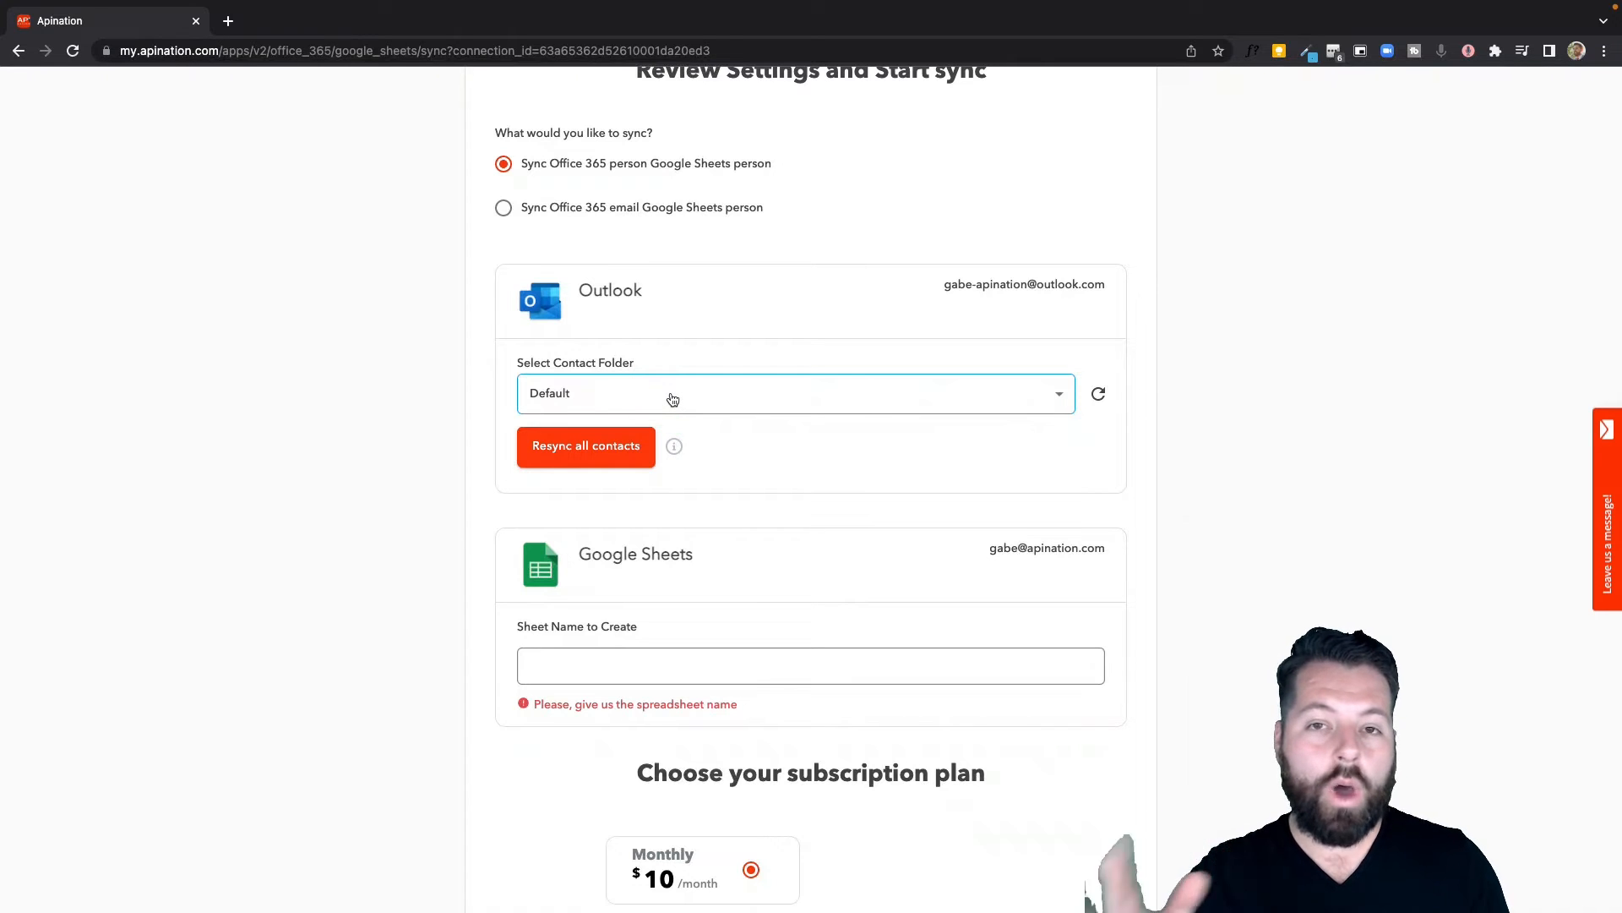
click(792, 406)
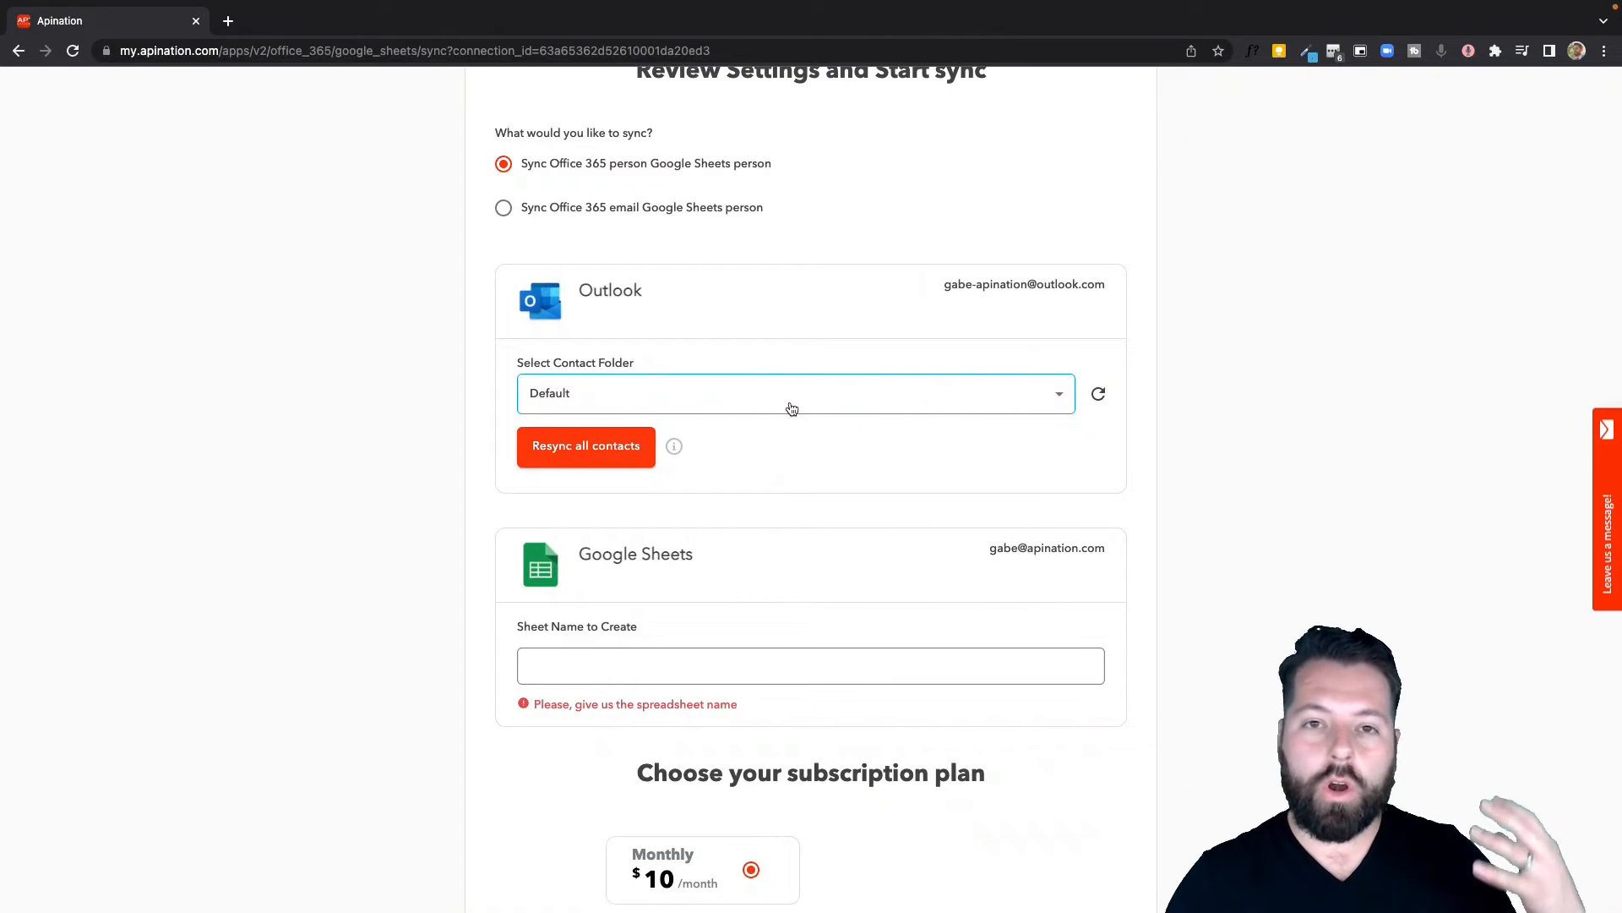
click(860, 400)
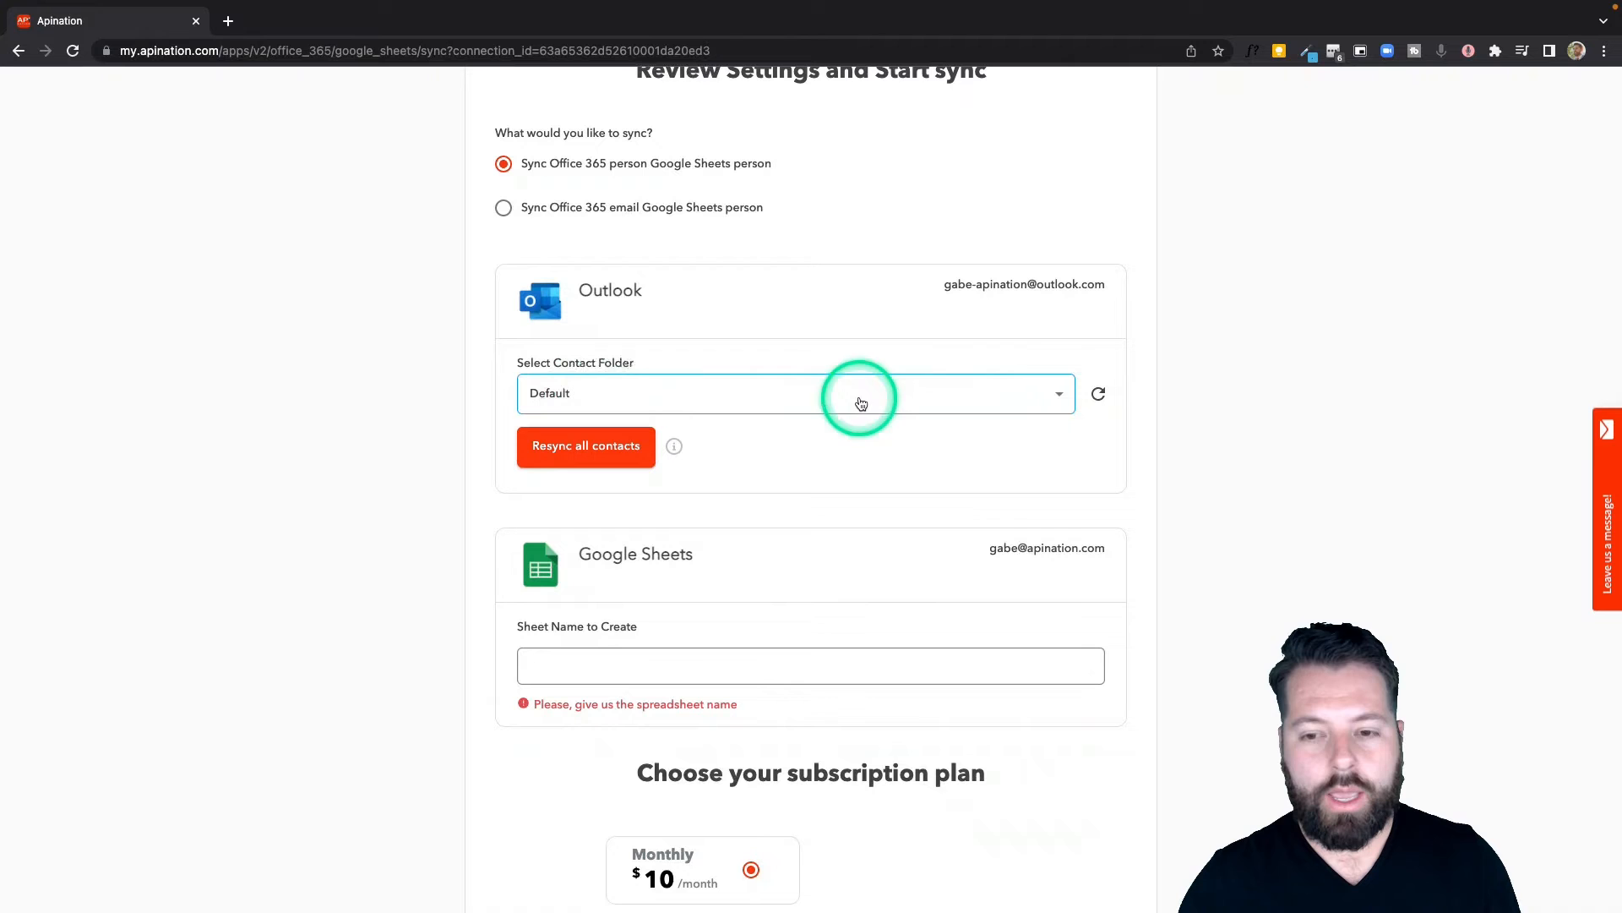
mouse_move(865, 391)
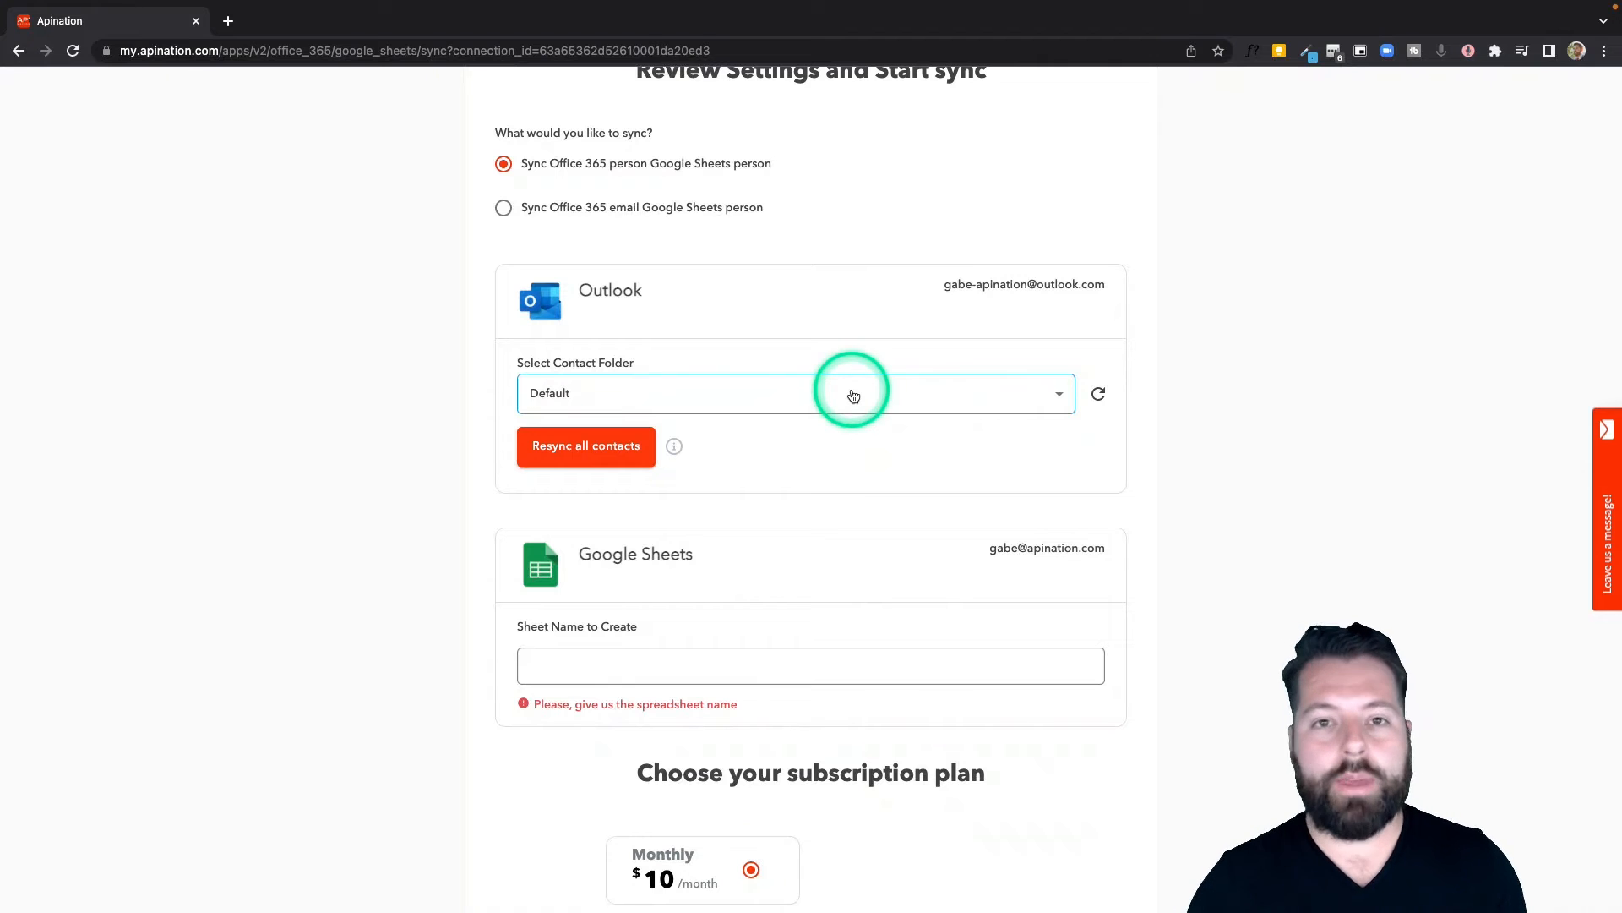
click(853, 393)
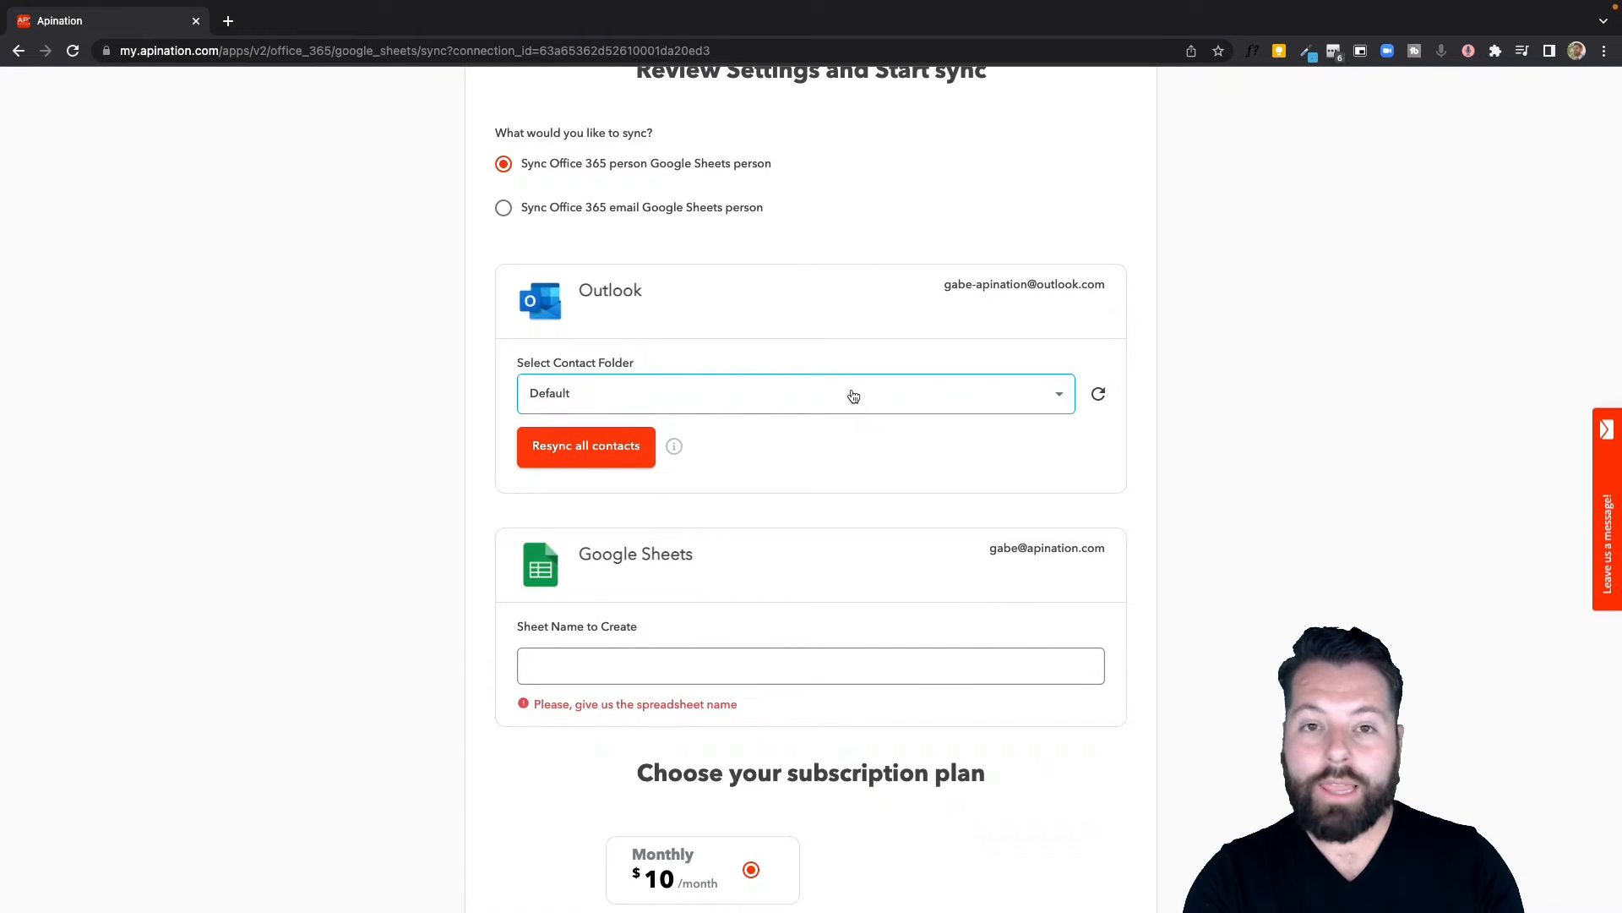
mouse_move(728, 593)
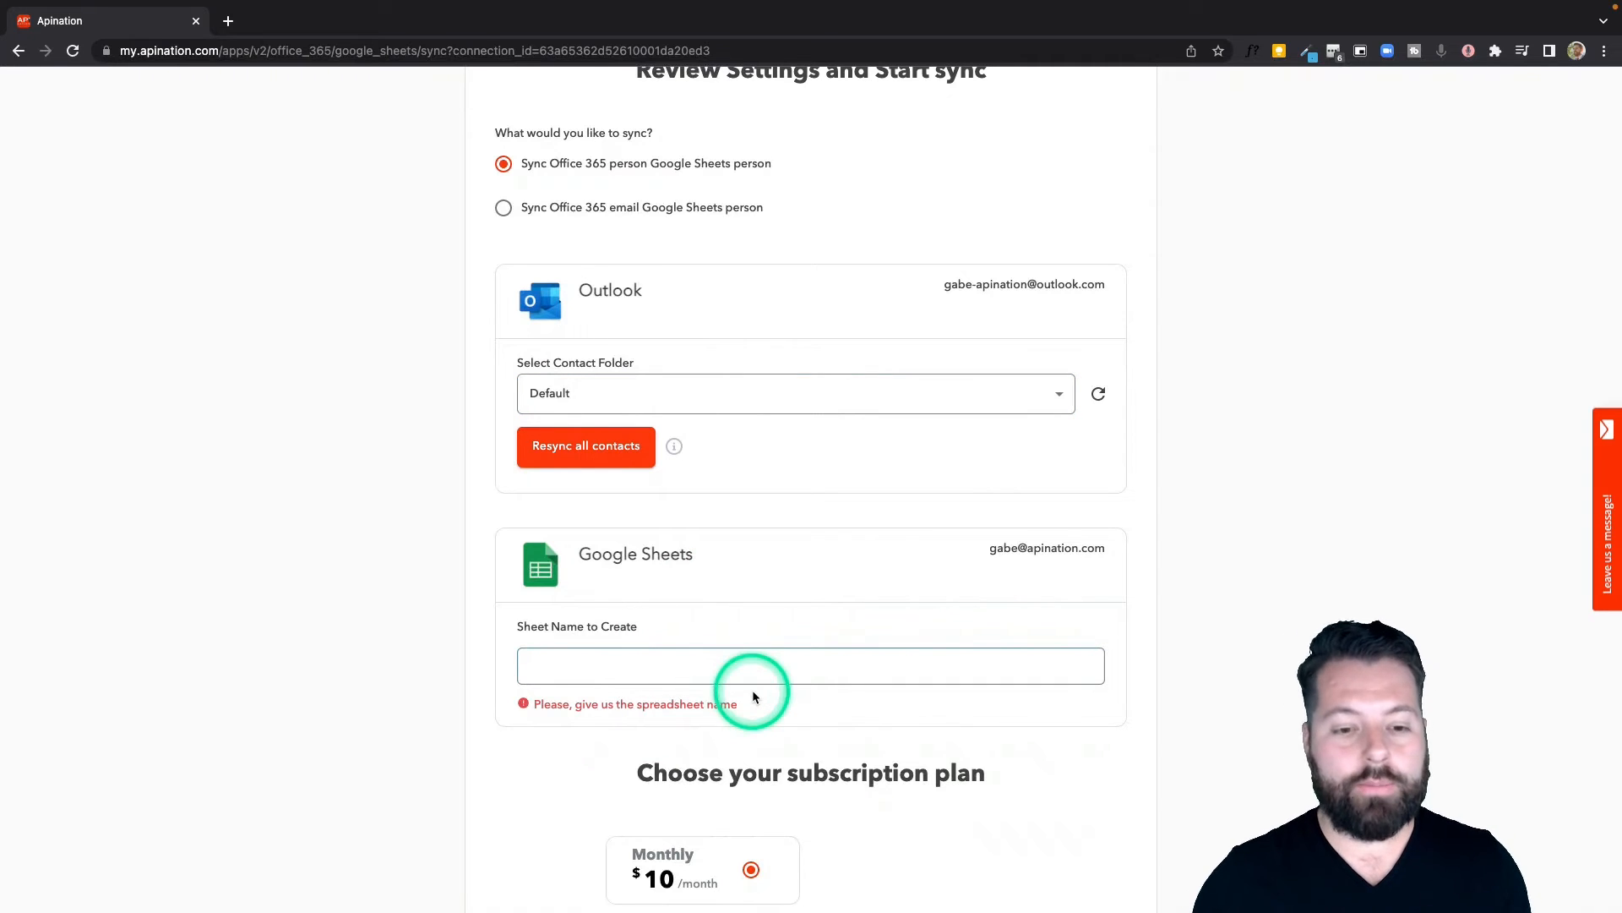
scroll(down, 3)
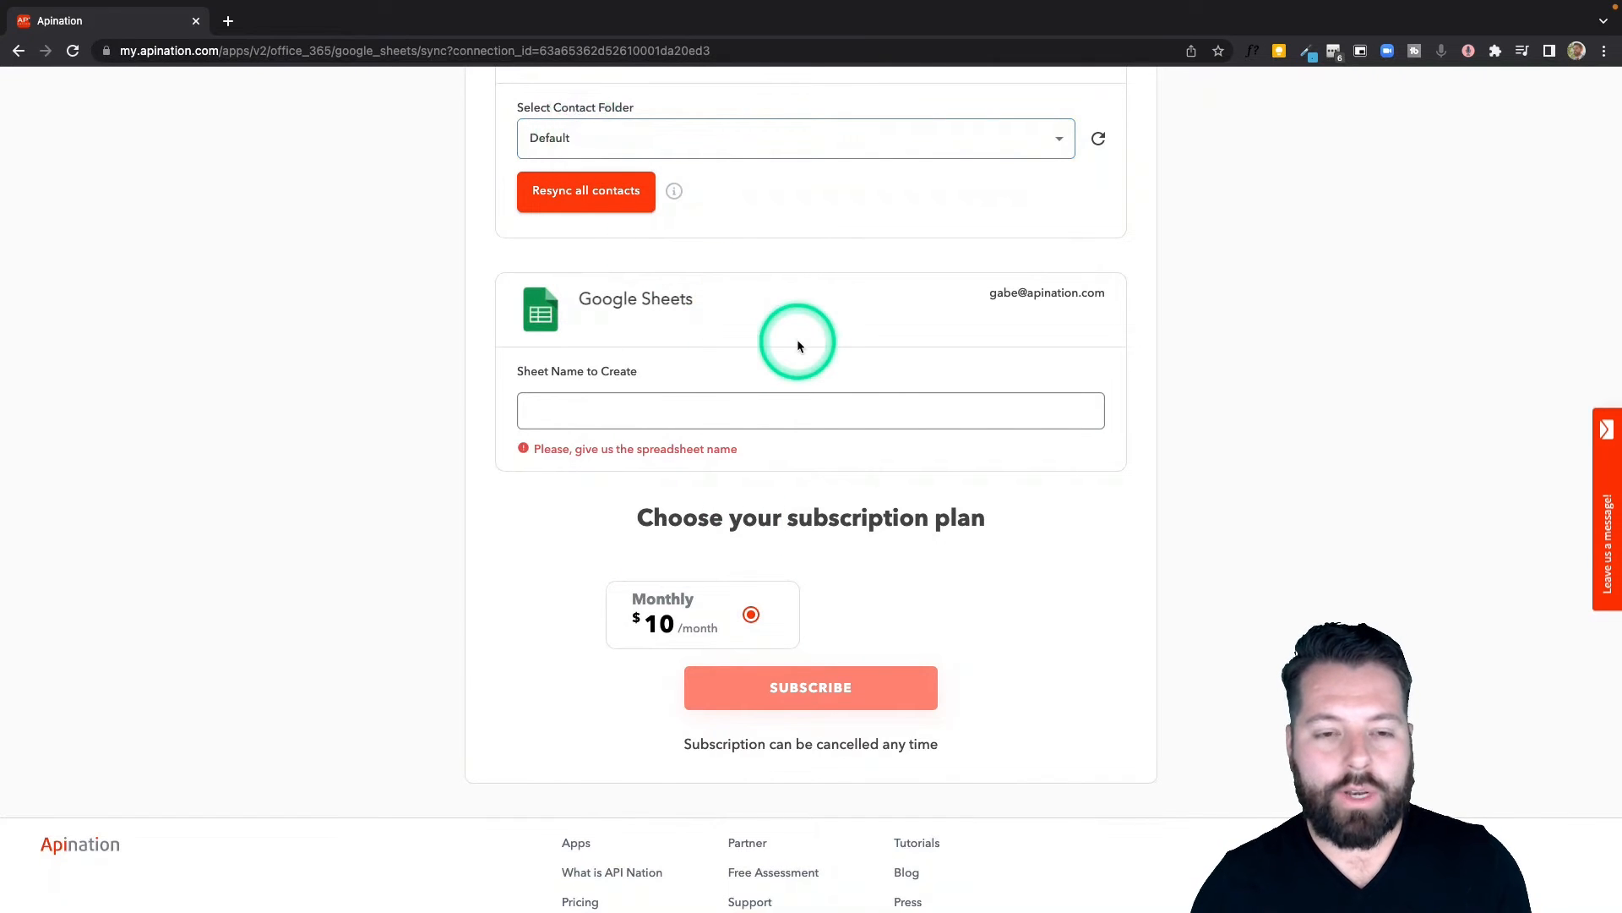
scroll(down, 3)
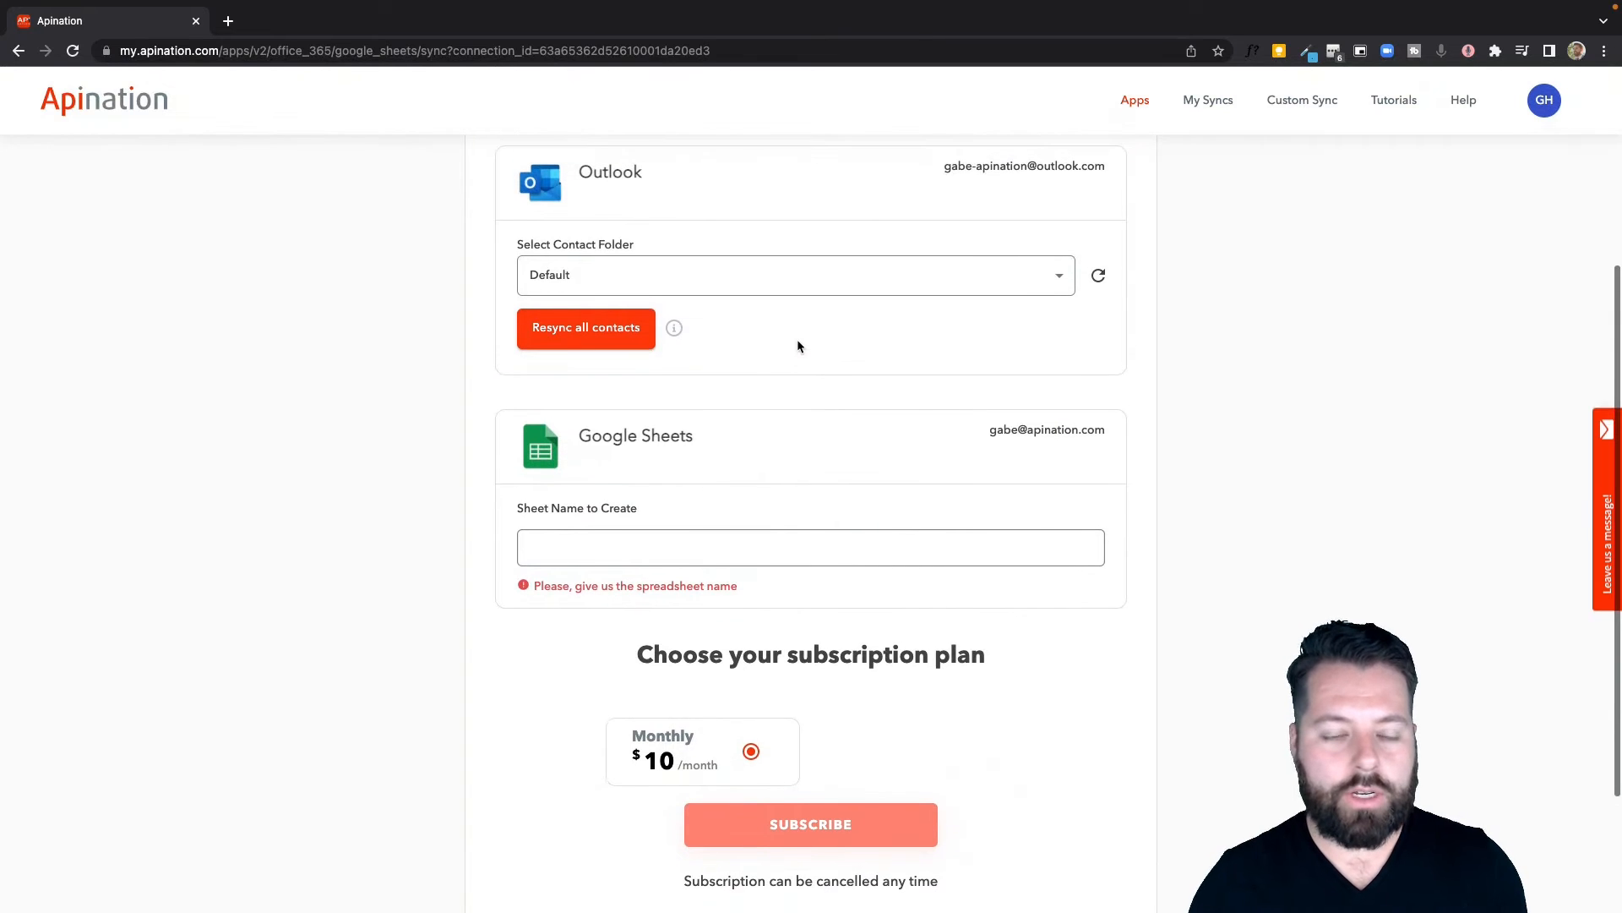
Name the new spreadsheet 'Outlook Contacts' and subscribe to the monthly plan.
click(649, 547)
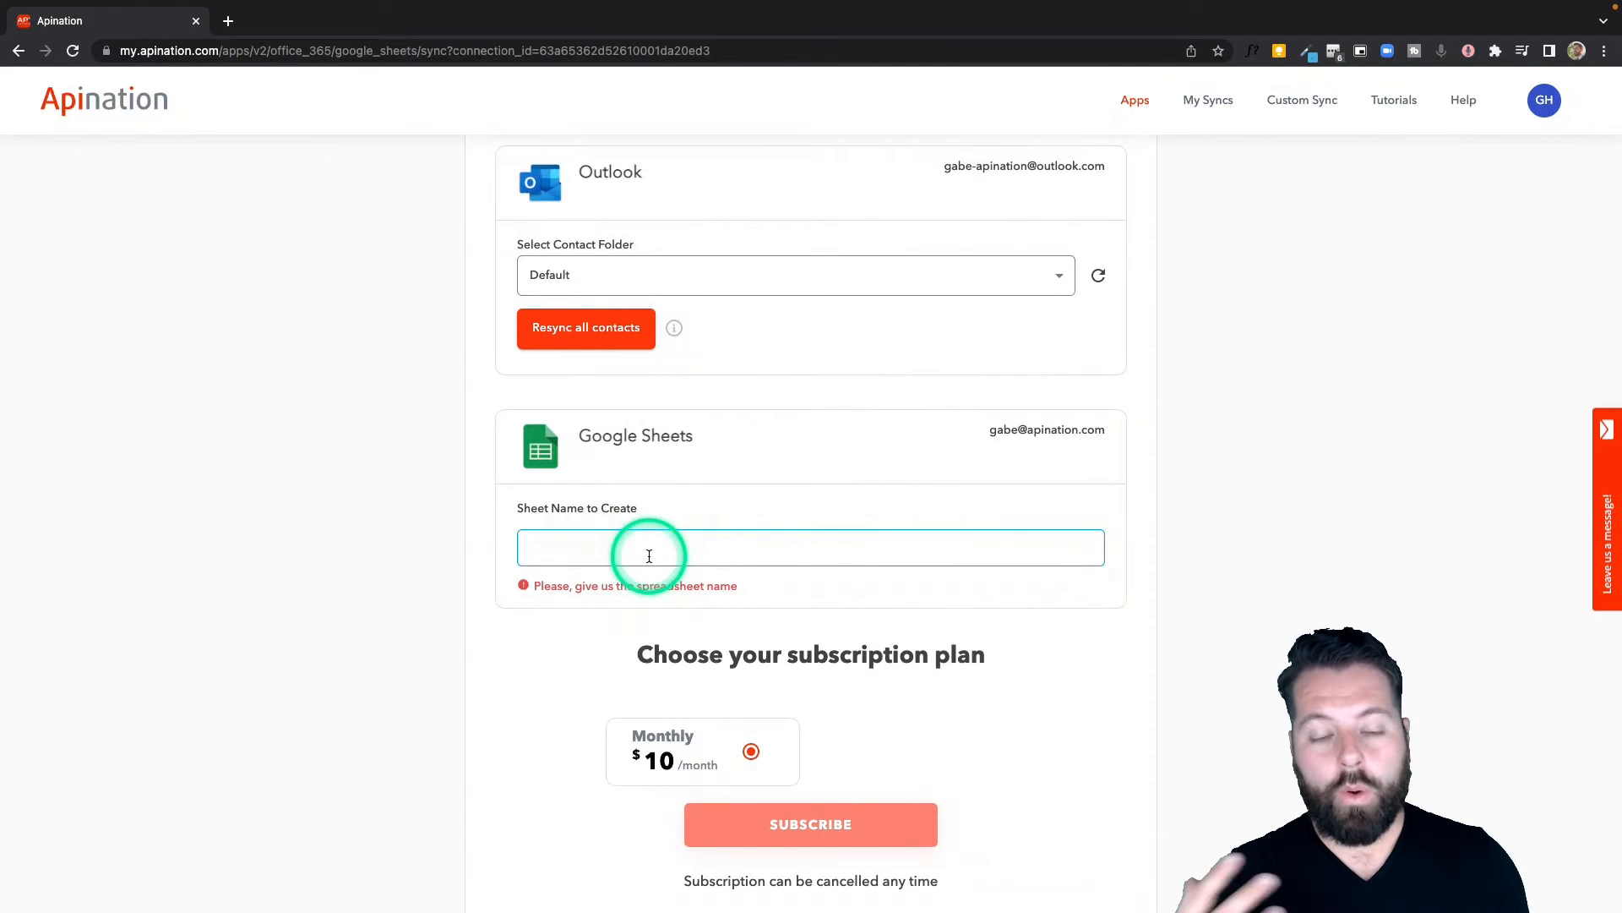
text(o)
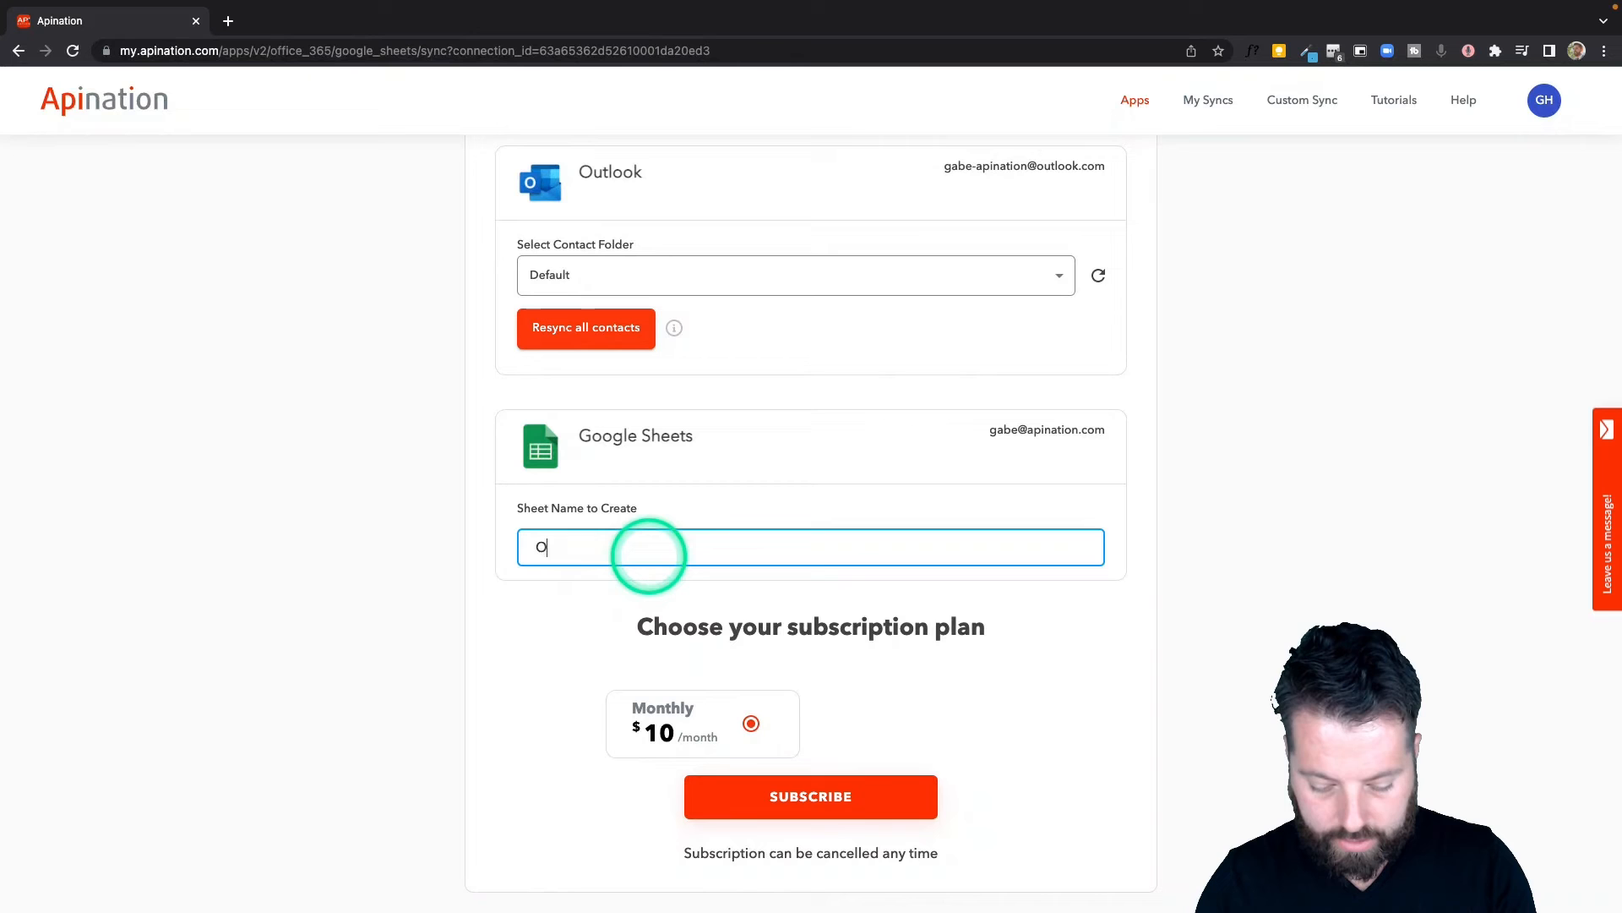
text(Outlook Contact)
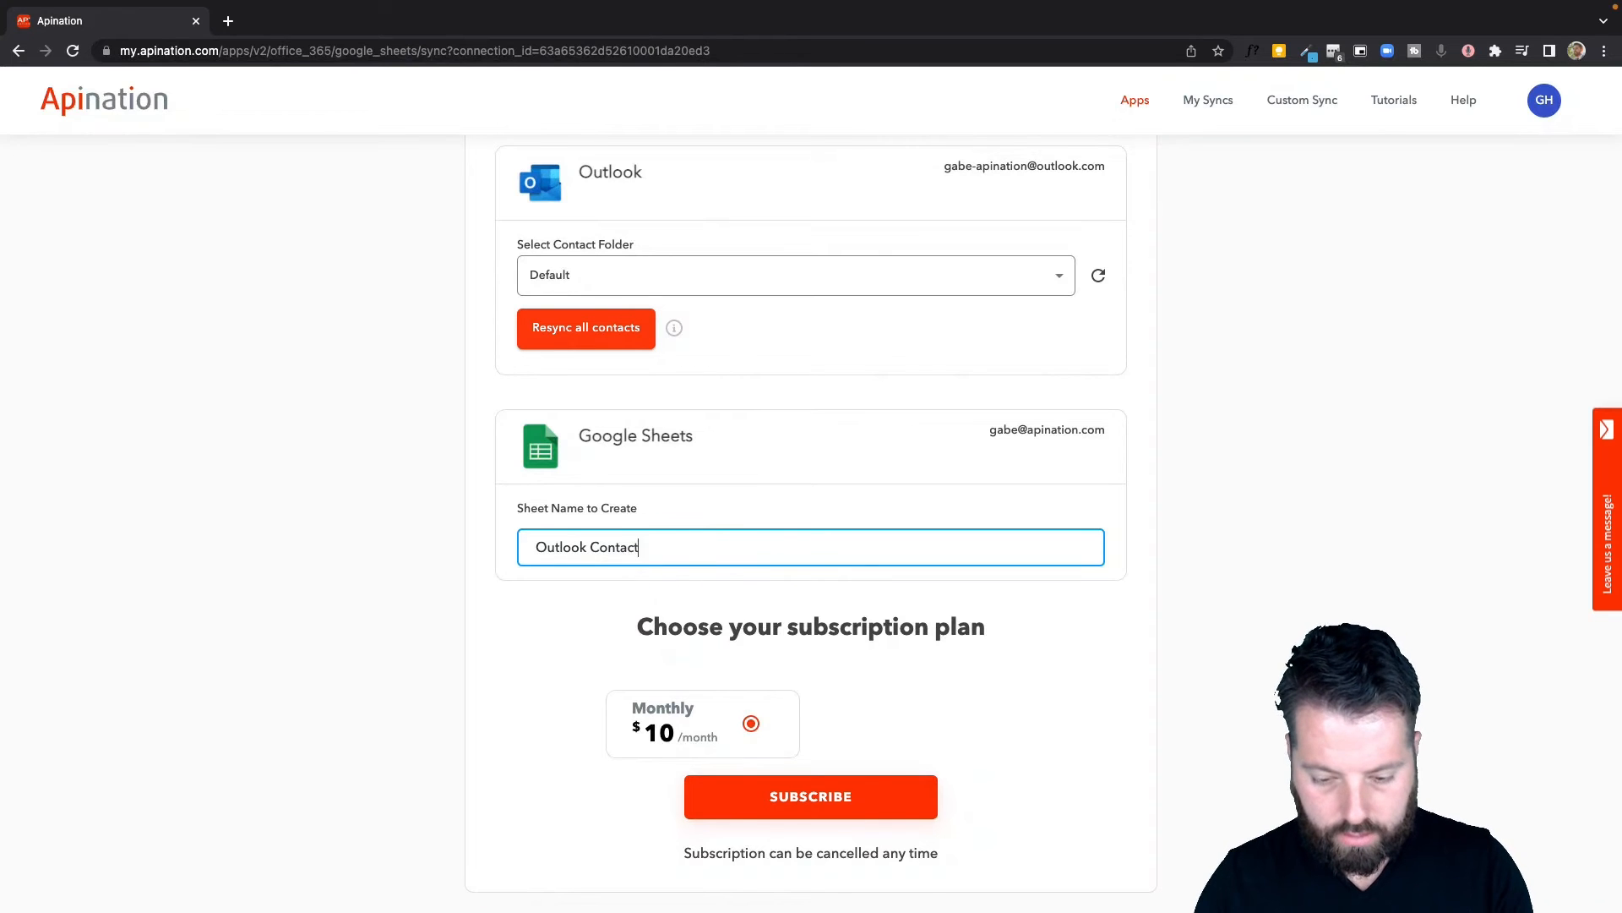
click(811, 796)
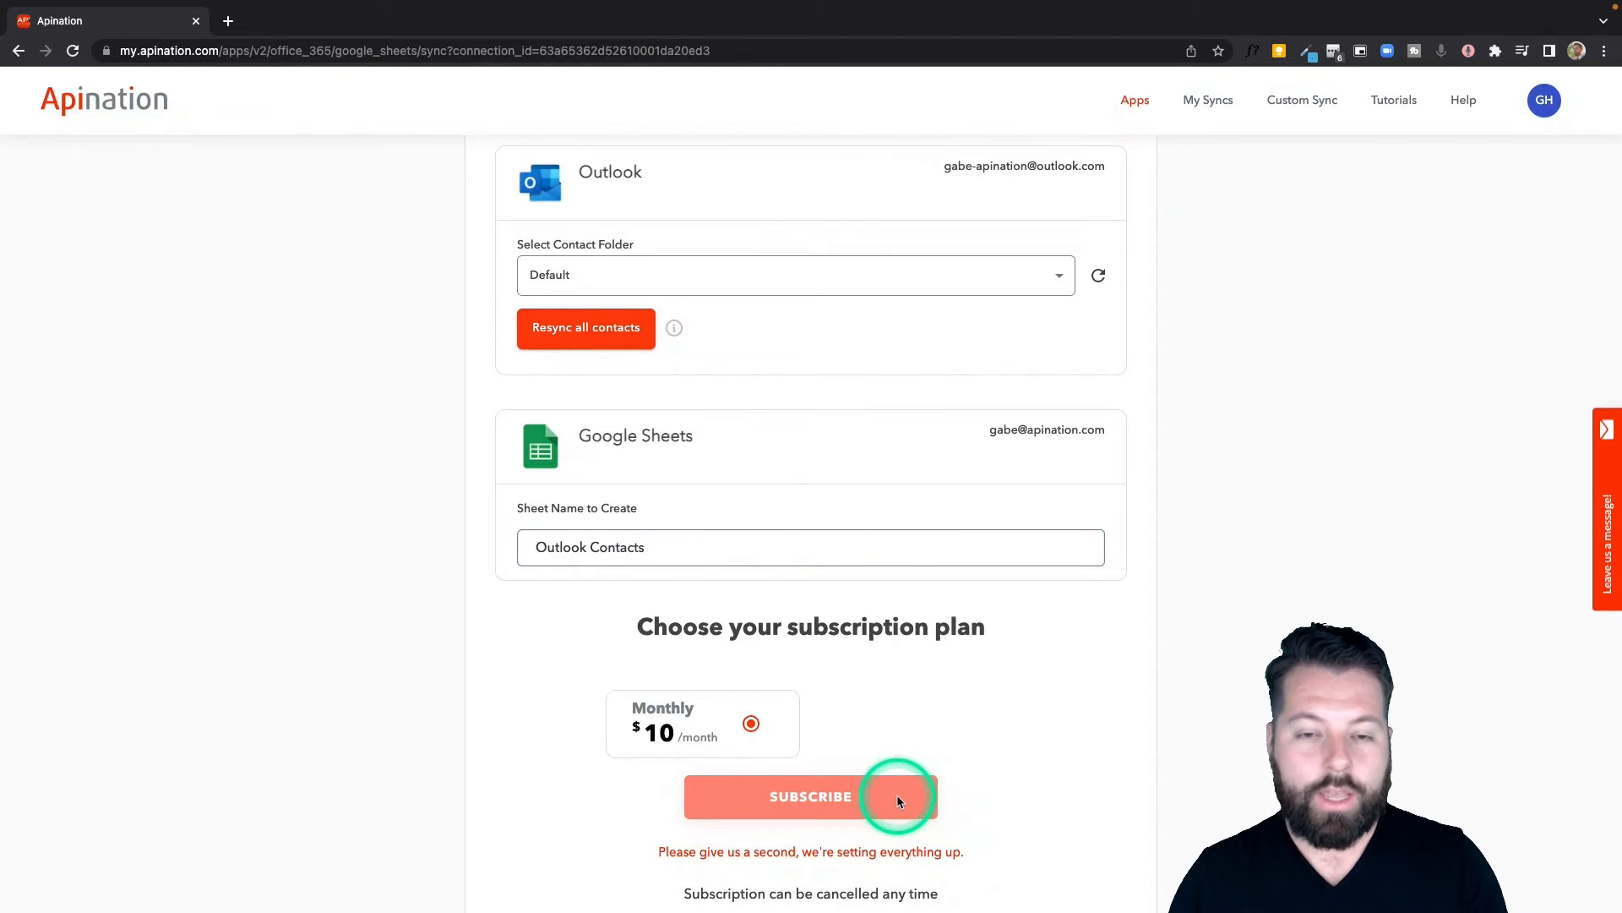
click(810, 796)
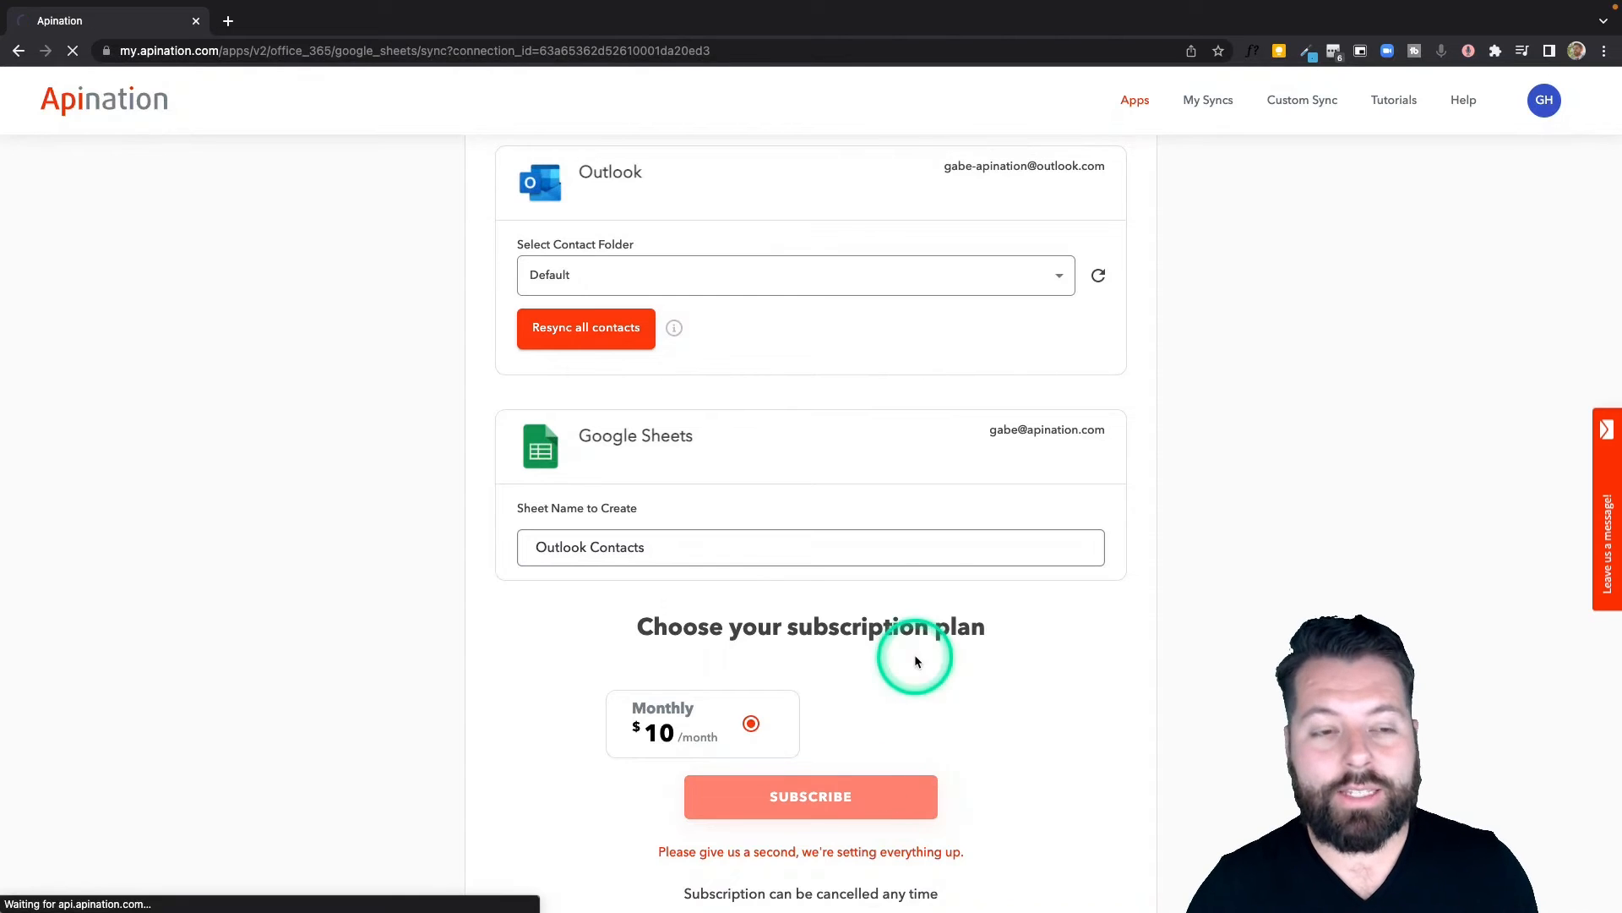
click(811, 796)
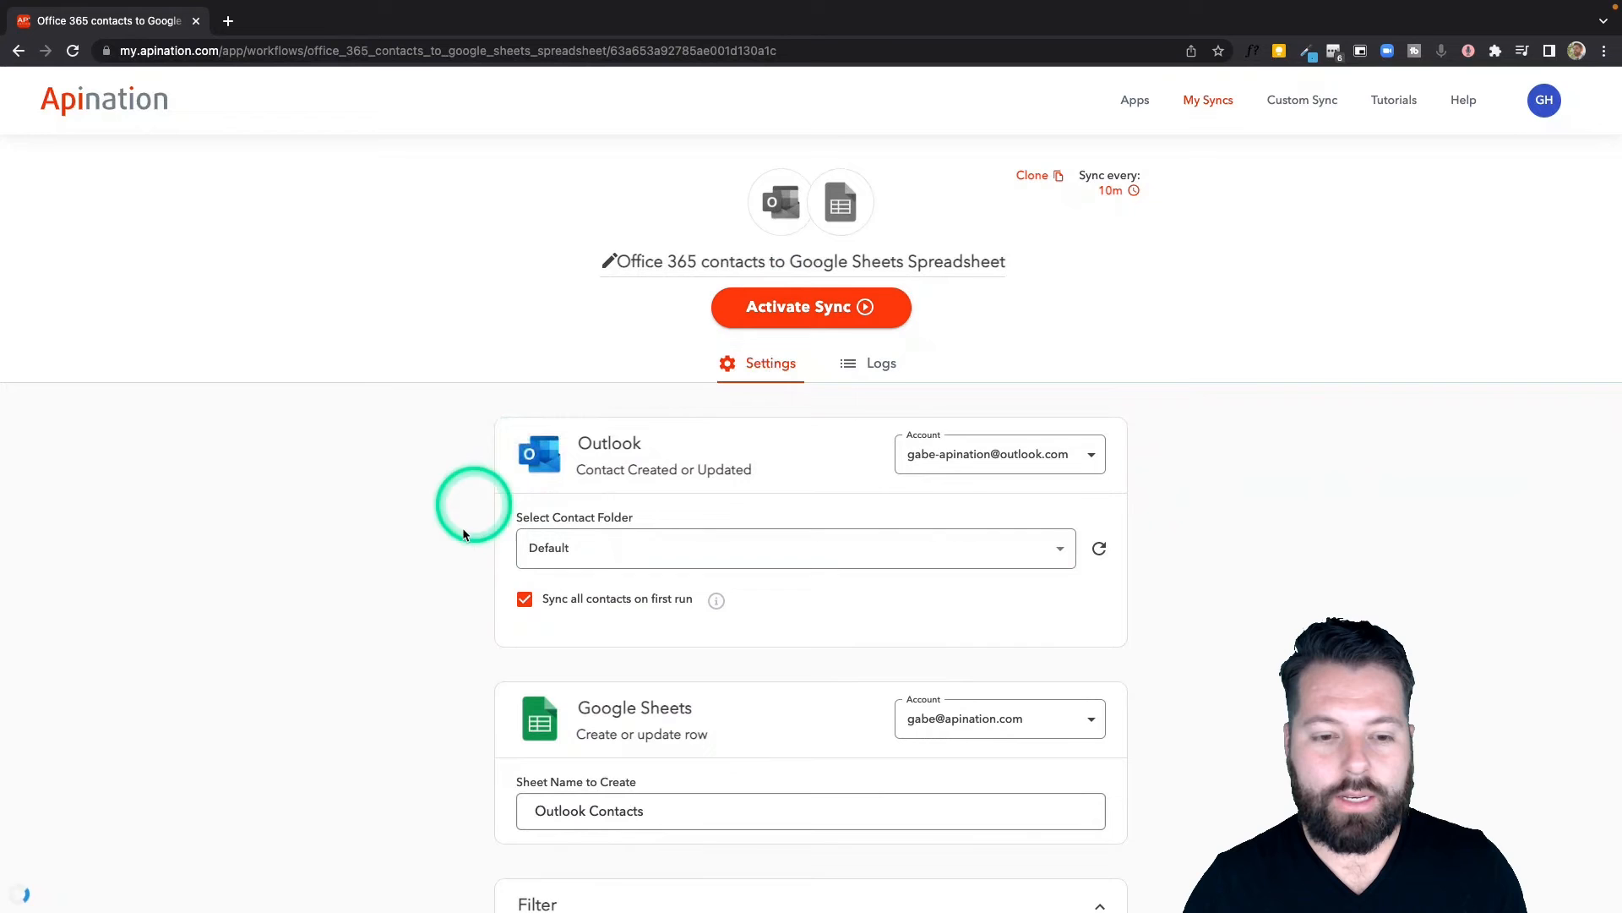
scroll(down, 3)
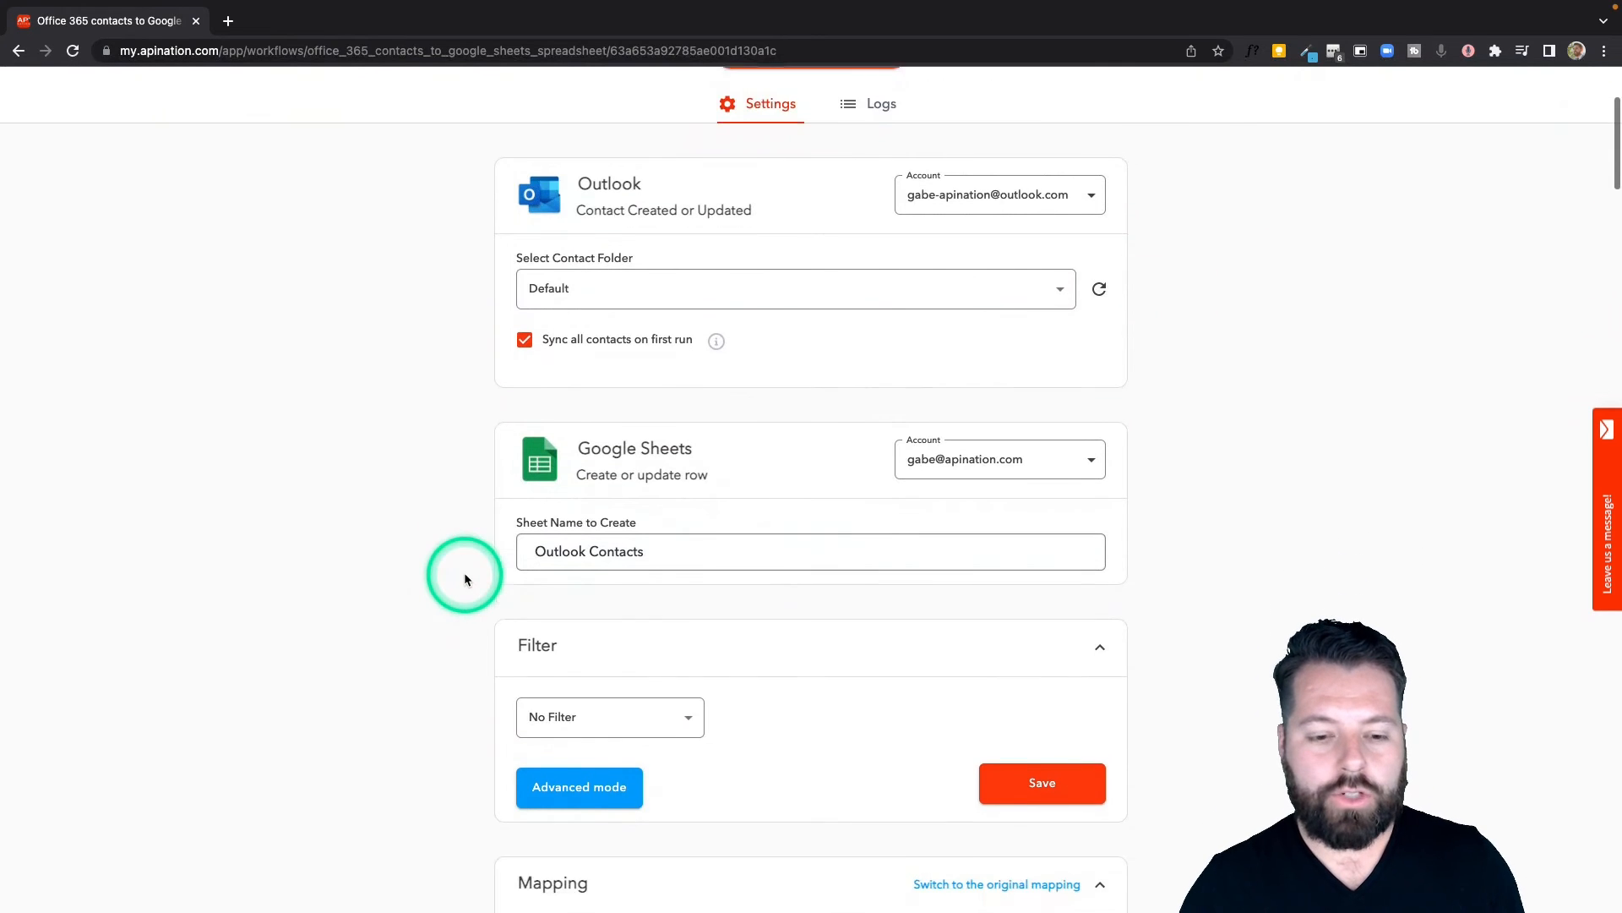
scroll(down, 3)
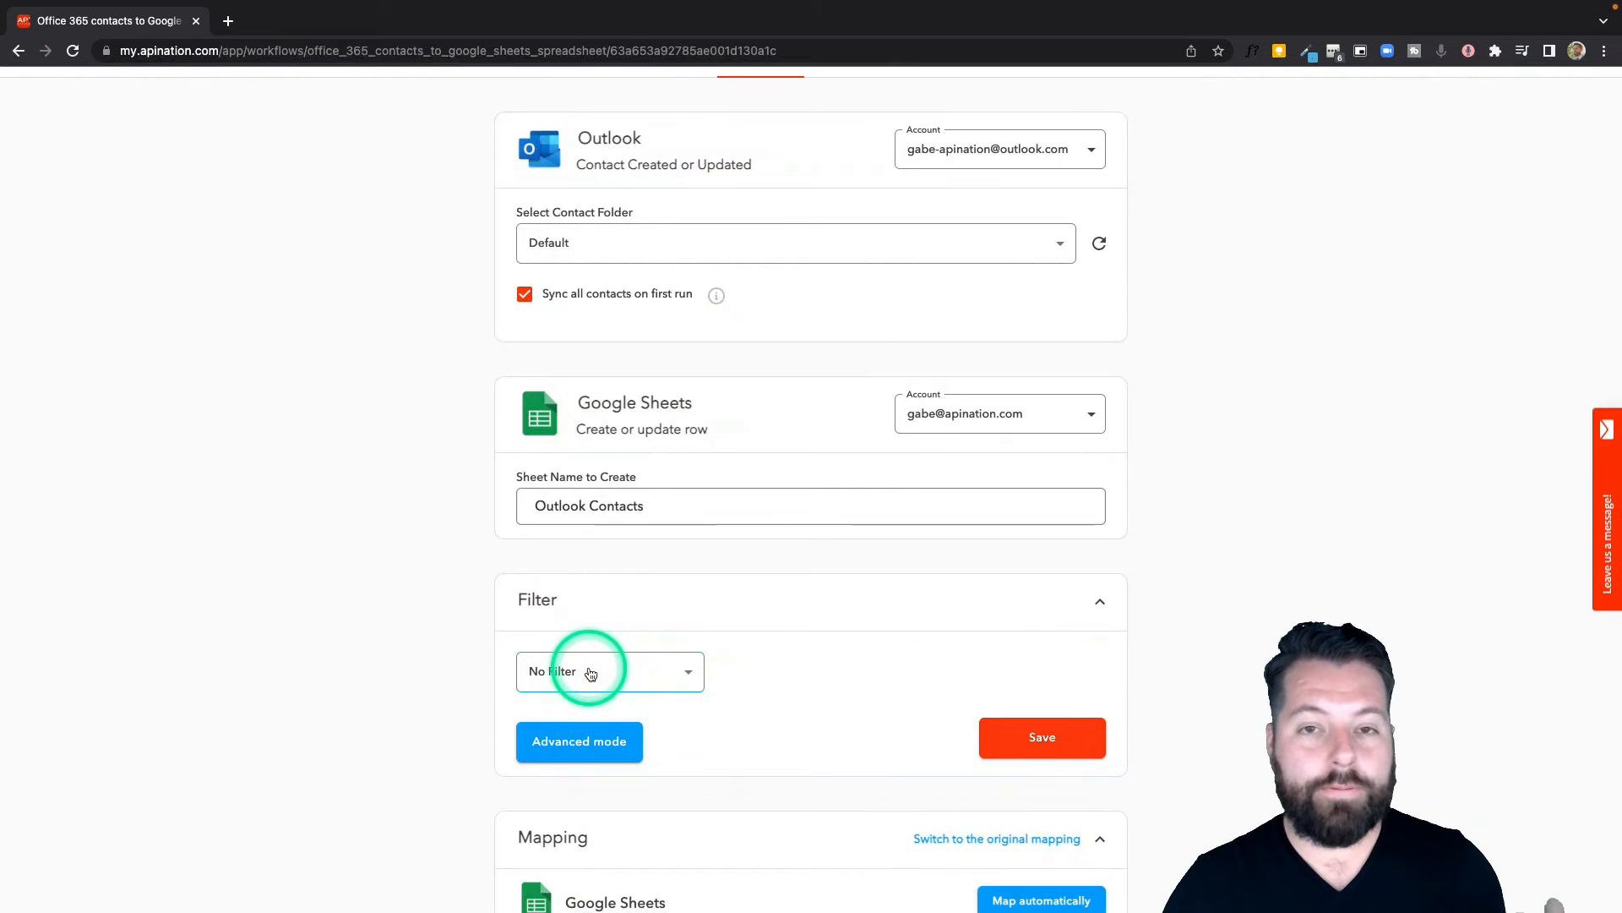
click(609, 670)
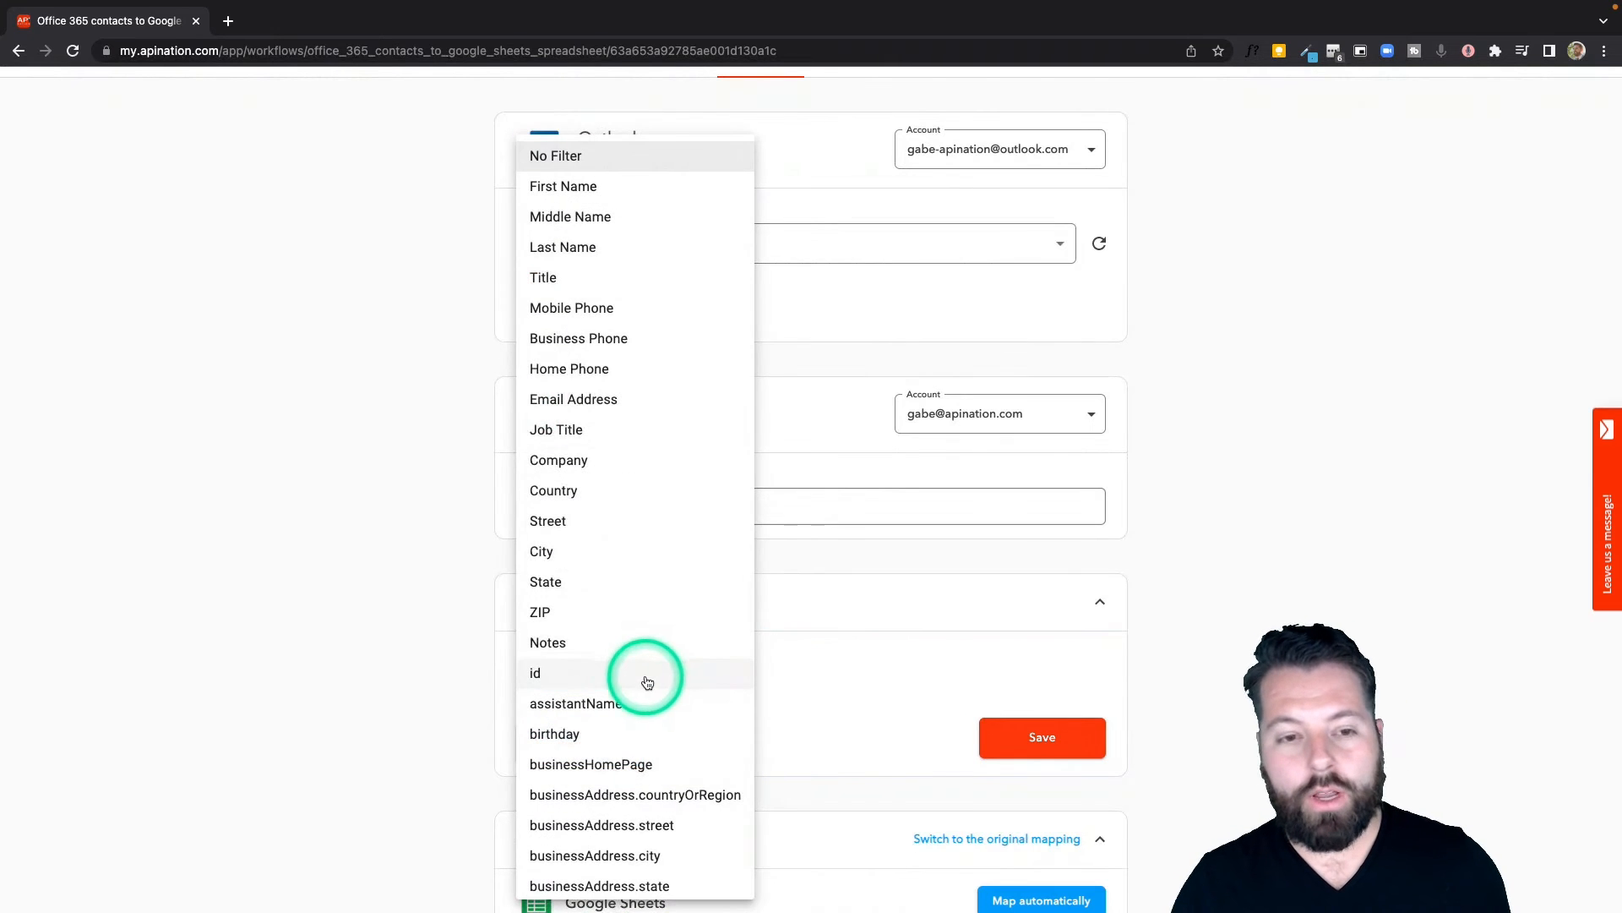
mouse_move(648, 460)
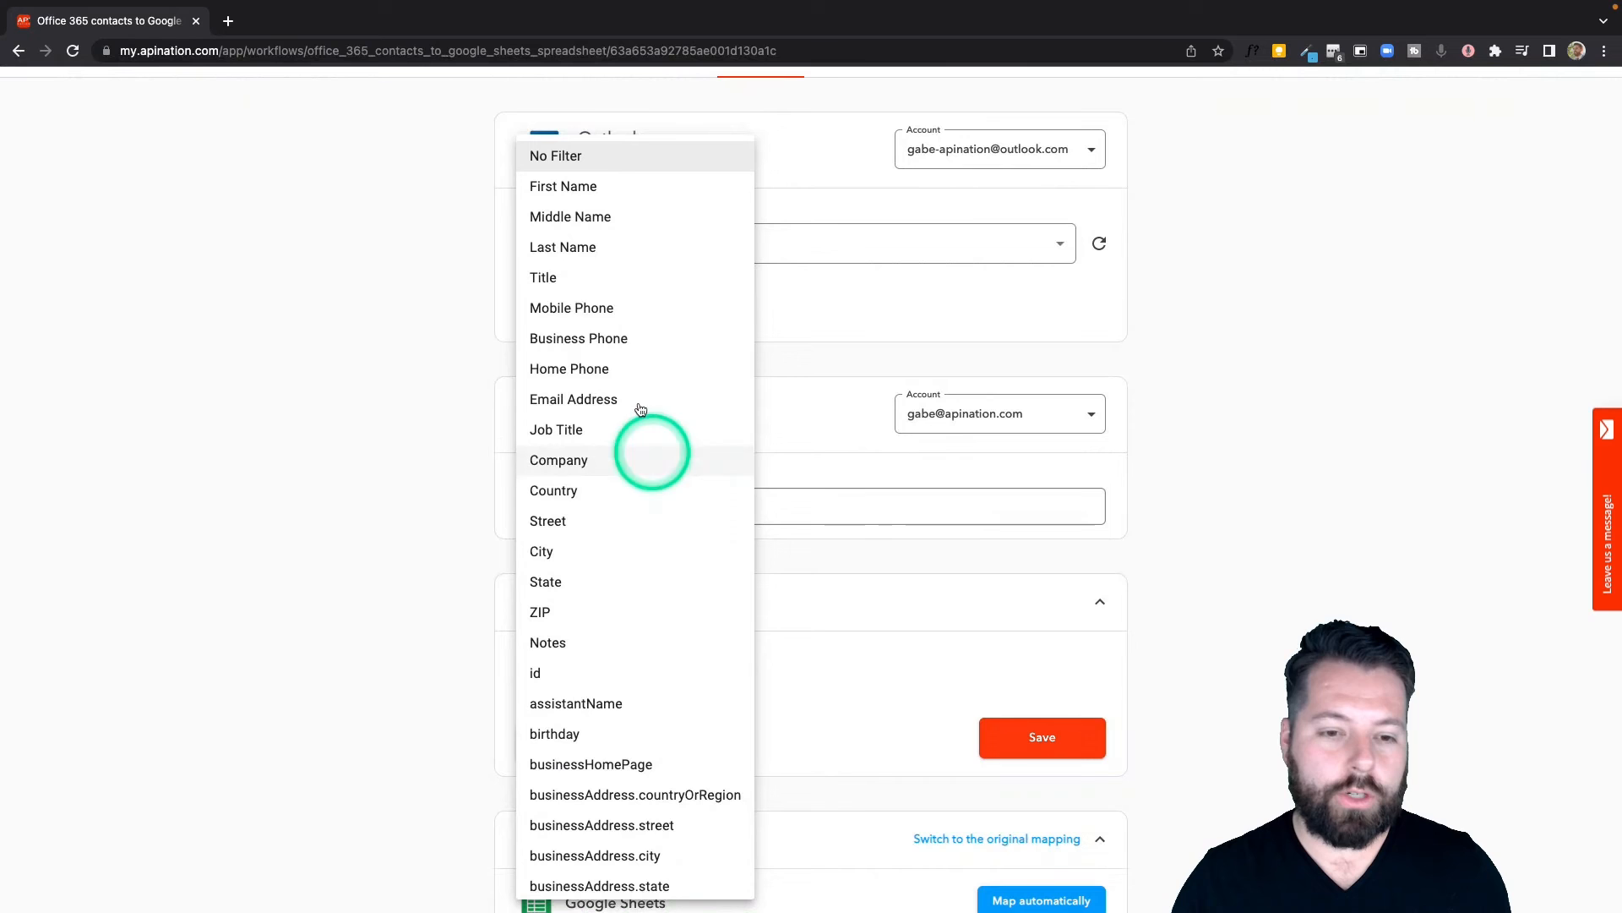
mouse_move(570, 642)
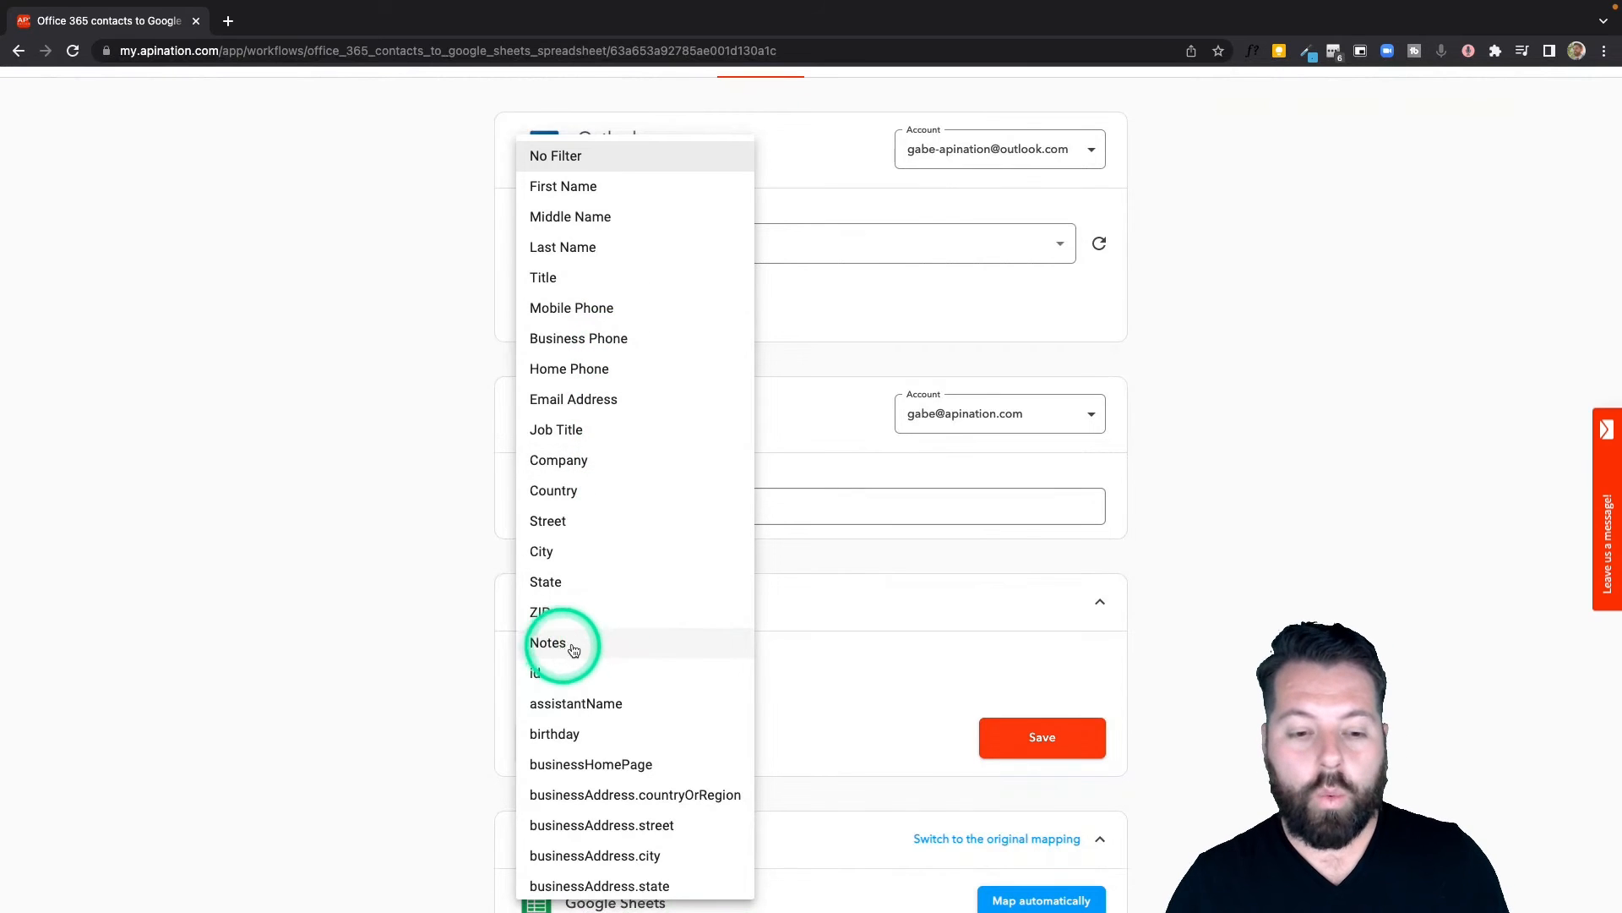
mouse_move(558, 461)
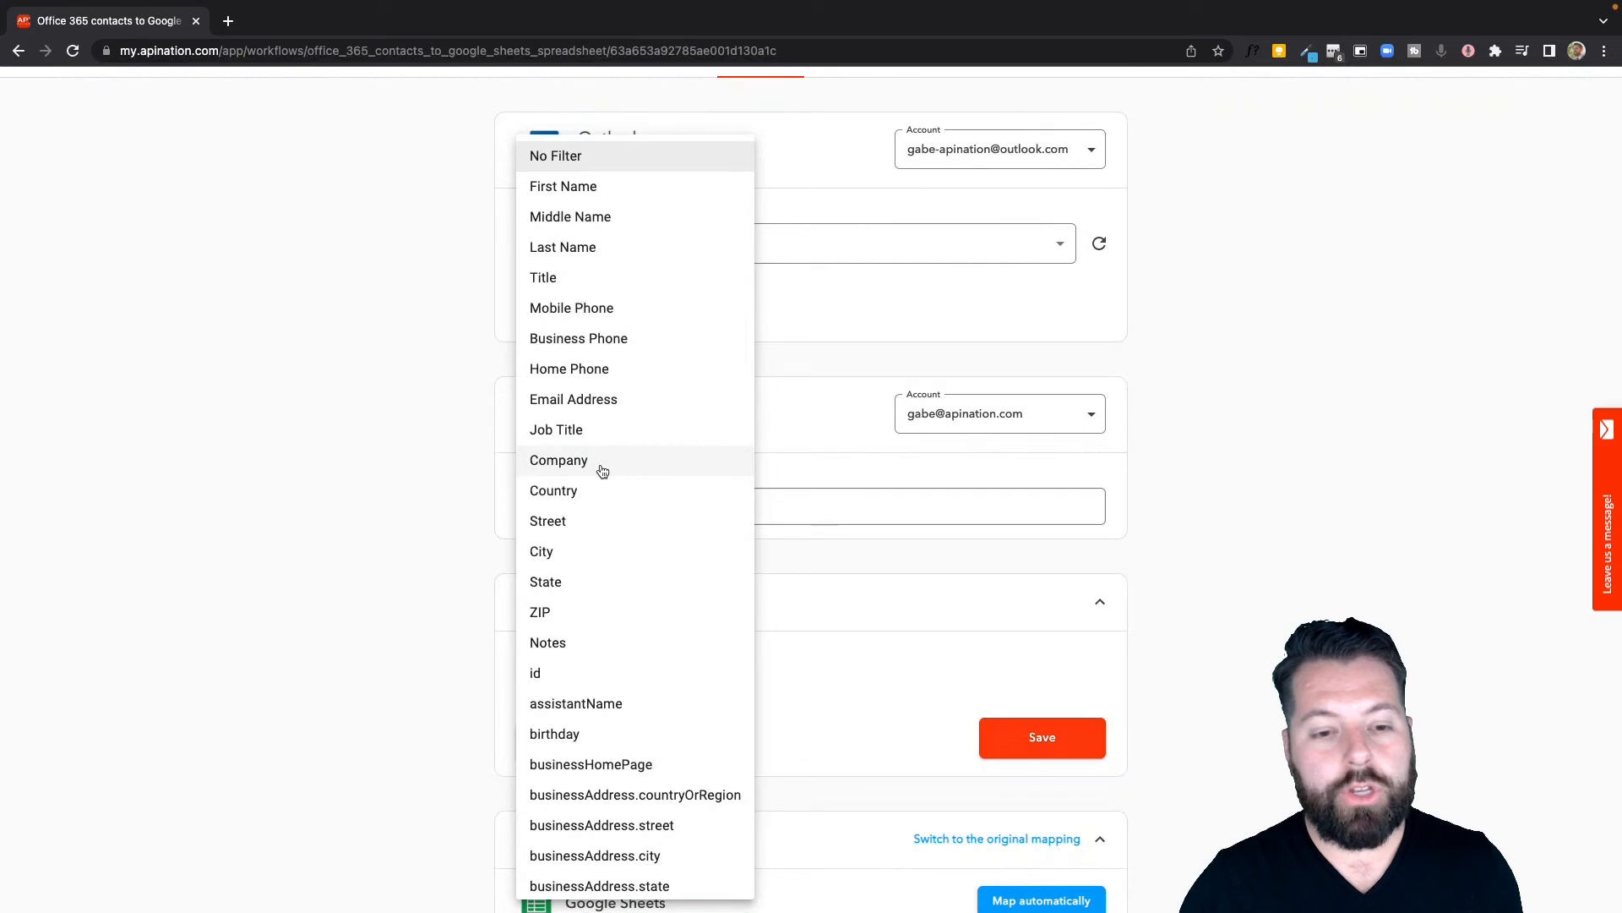
click(558, 460)
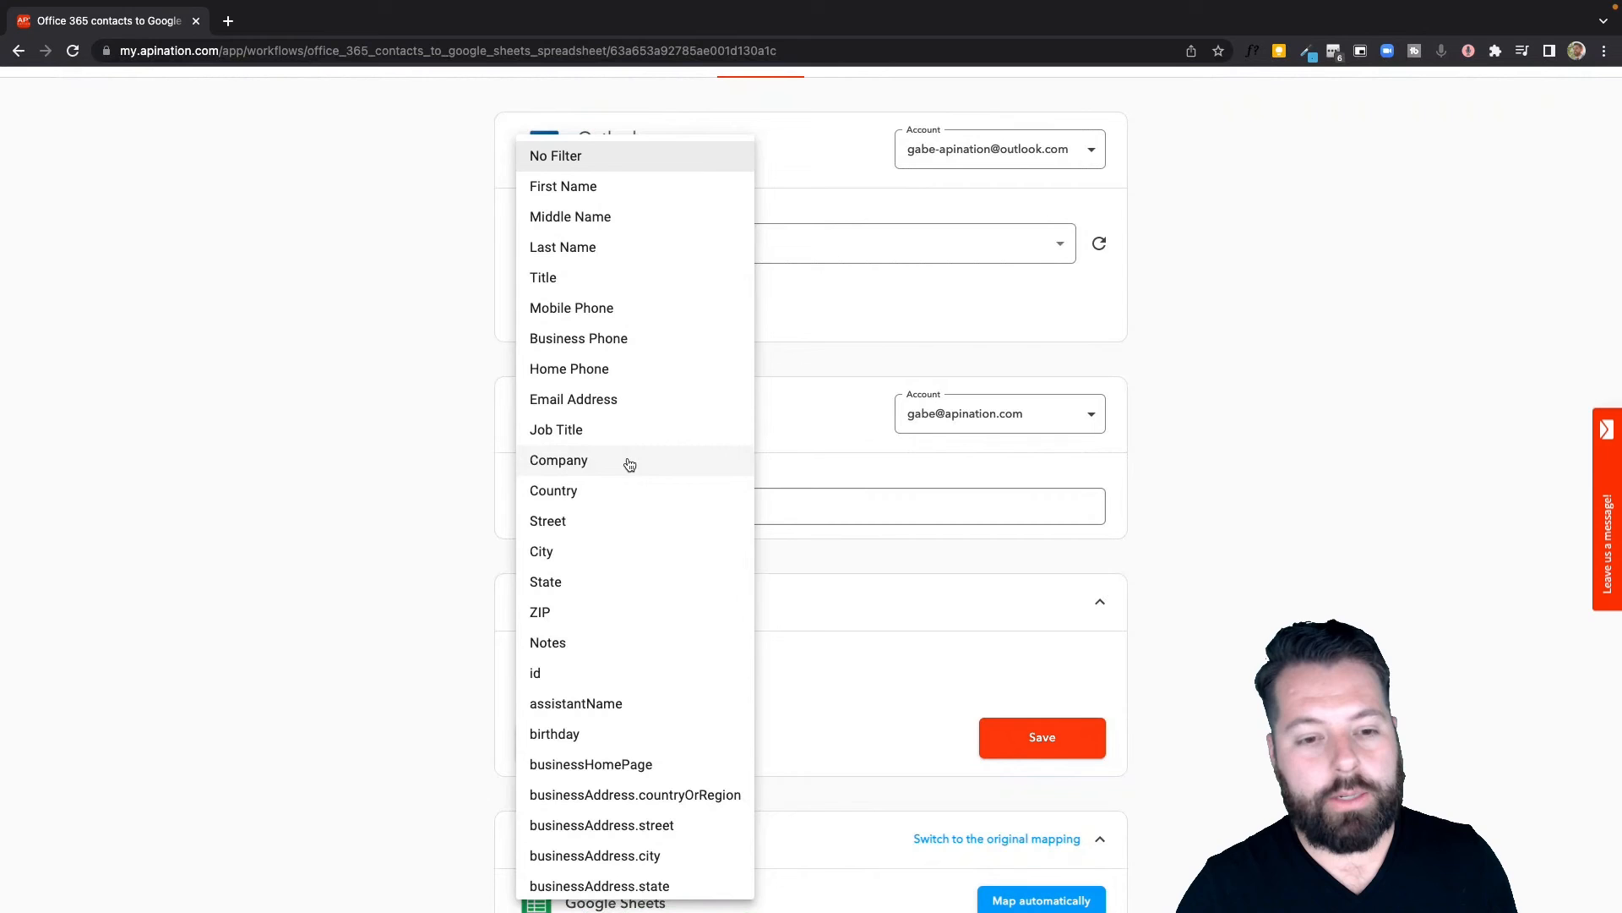
click(822, 427)
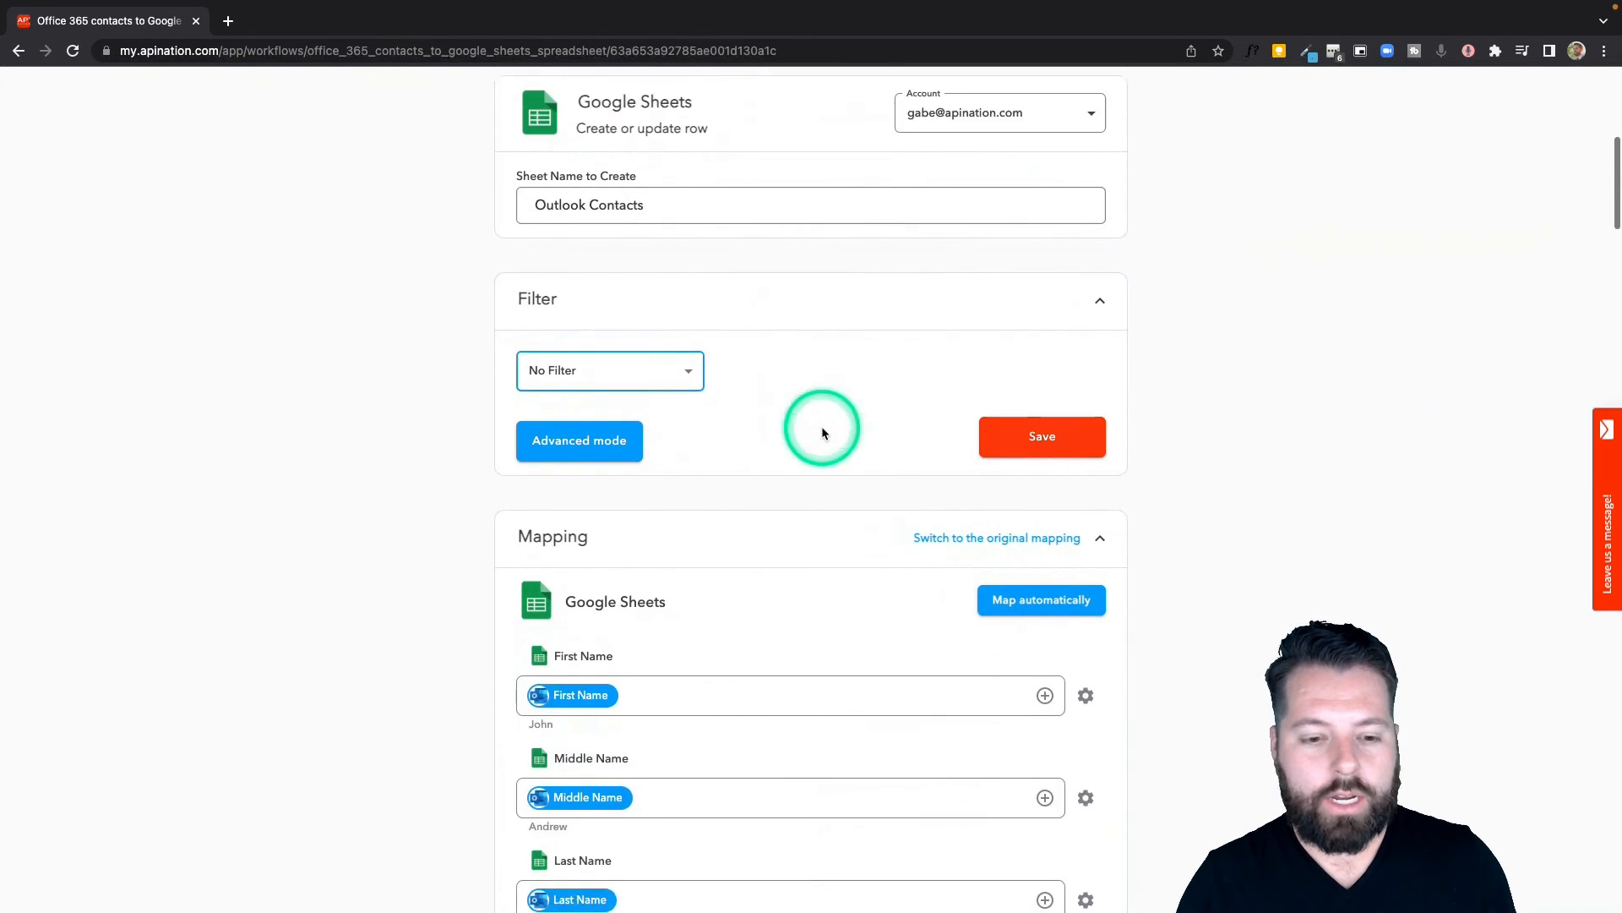
Turn on the Outlook Contacts sync with Activate Sync.
scroll(down, 3)
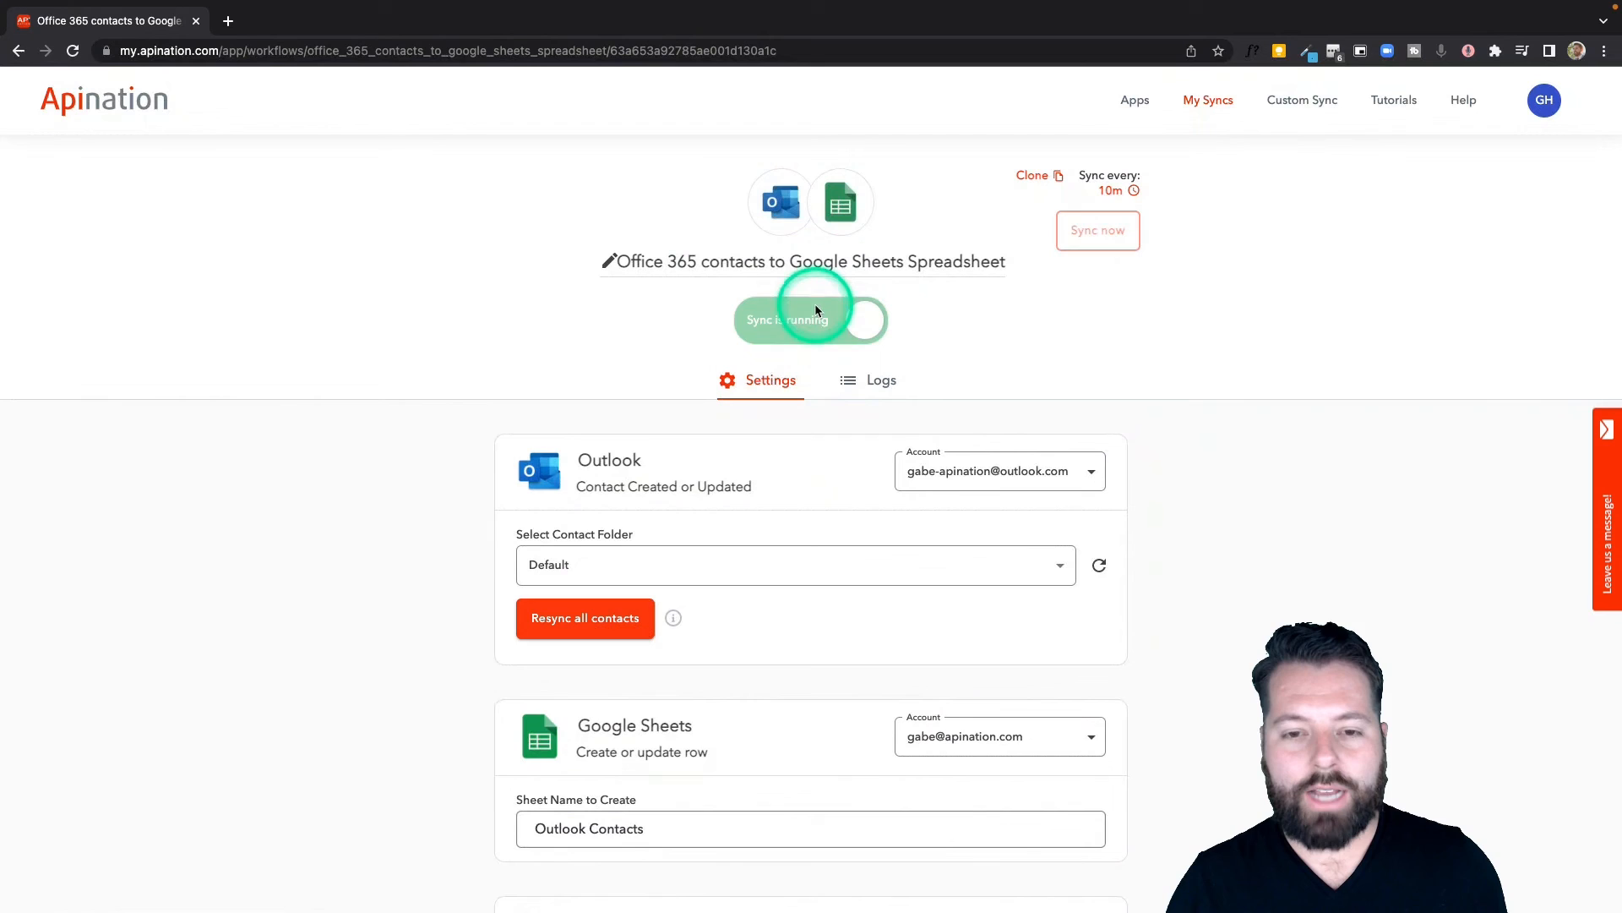
click(881, 380)
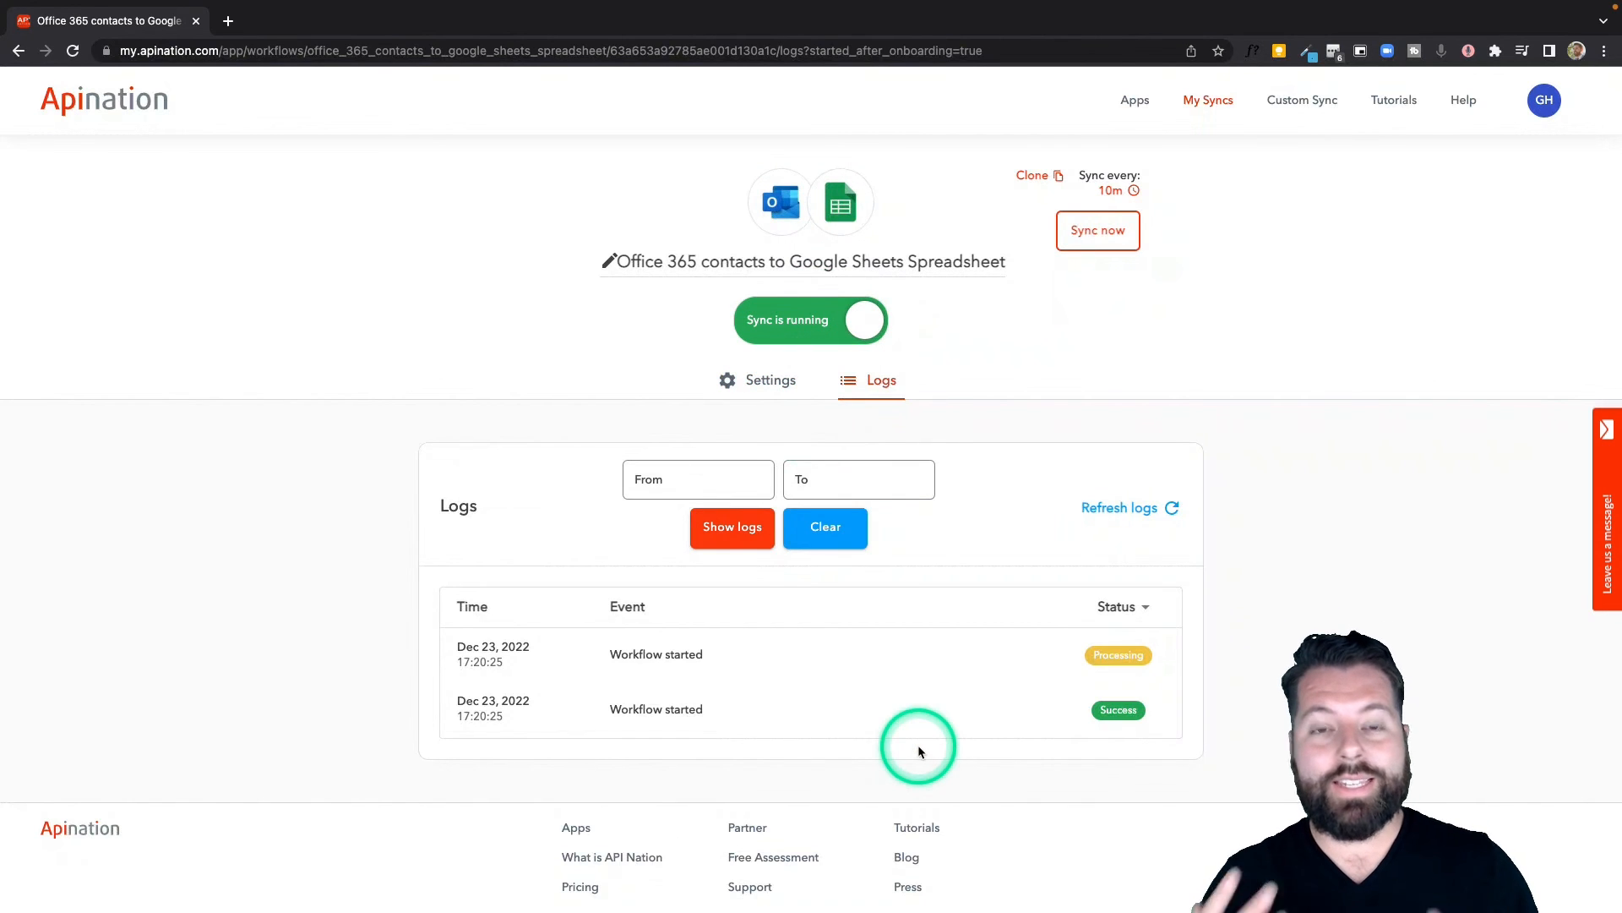